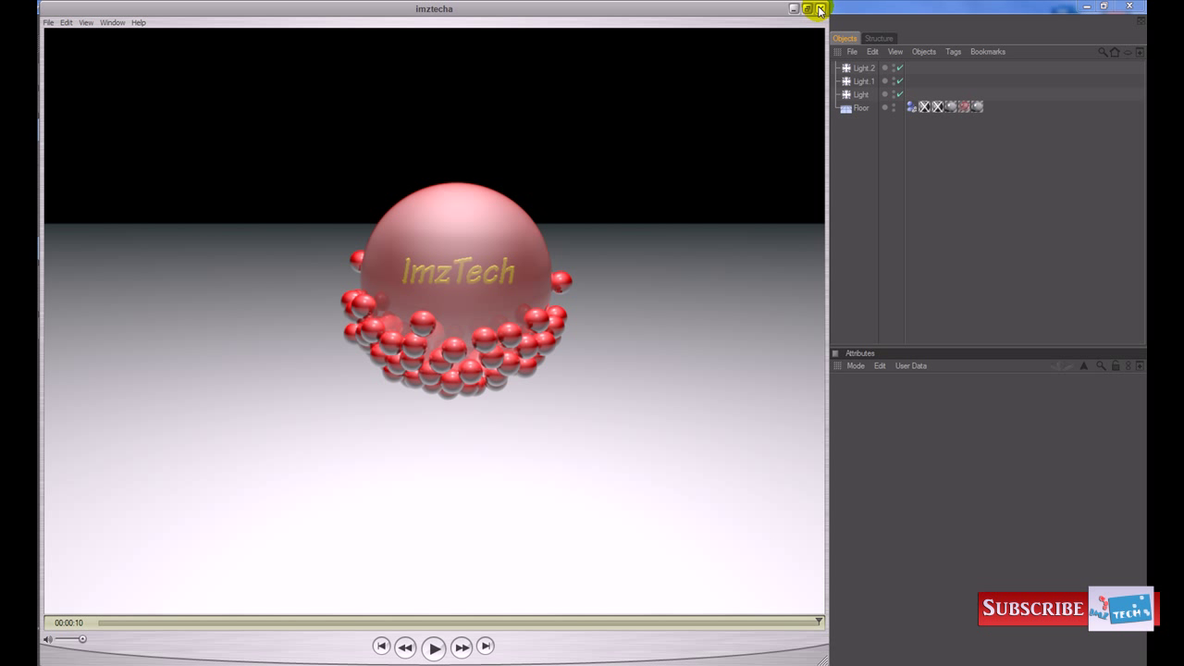
Close the media player showing the final render to return to the Cinema 4D scene.
click(819, 8)
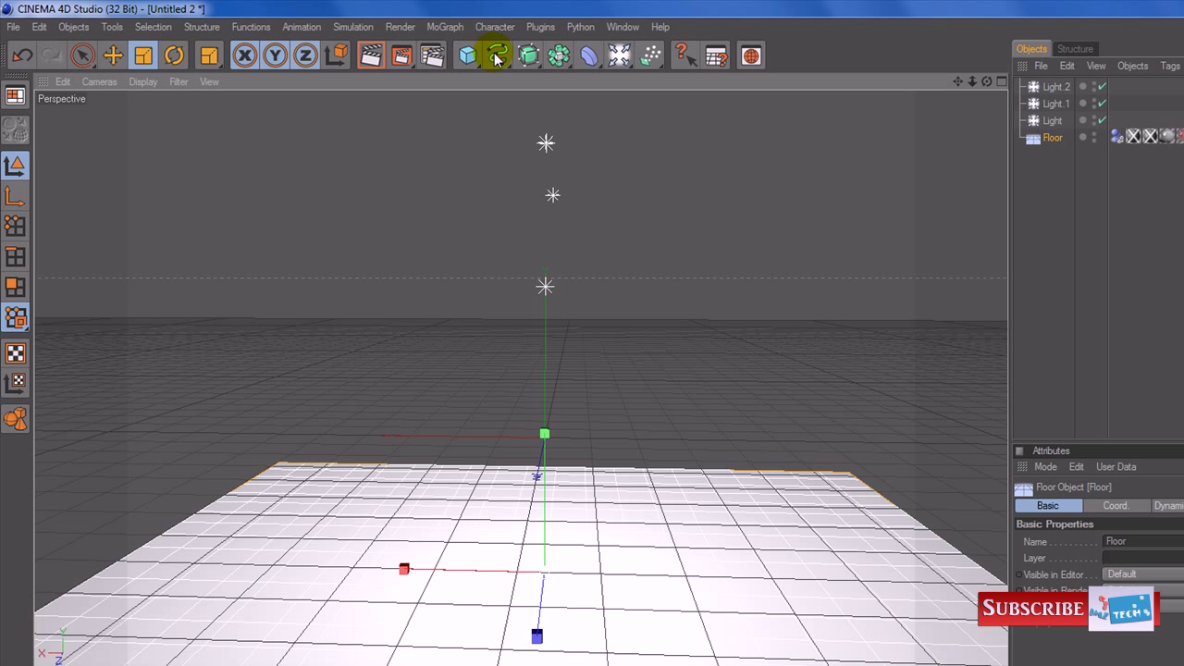
Add a sphere, apply the Glas 002 glass material preset, and render the active view.
click(467, 55)
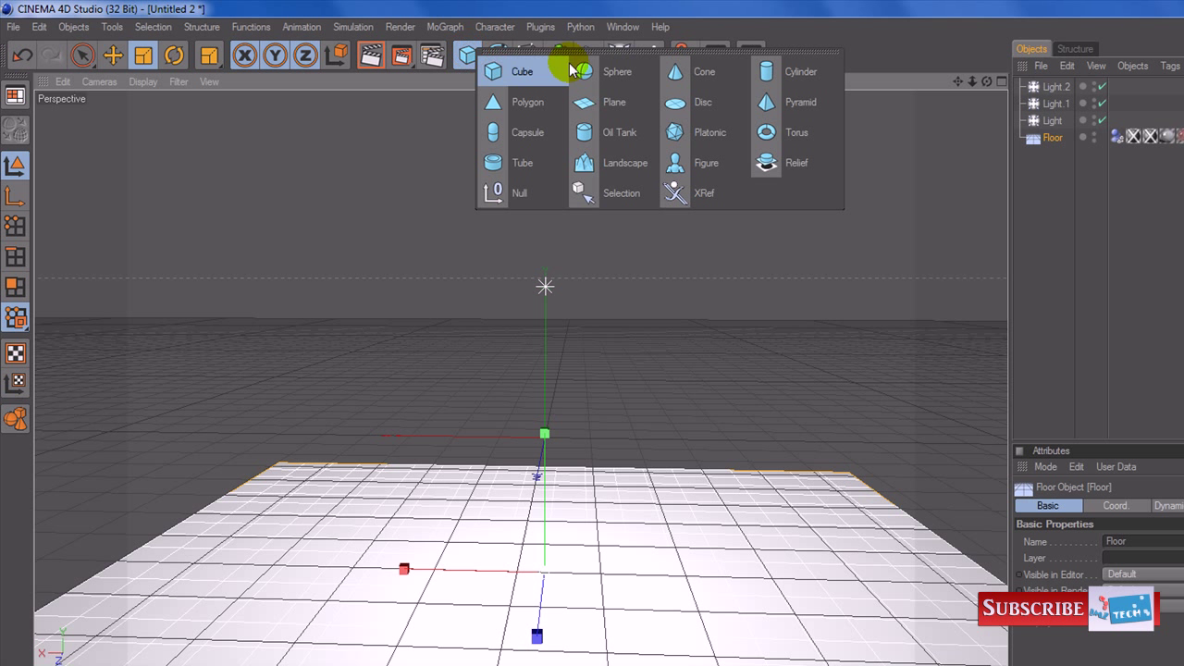
click(617, 71)
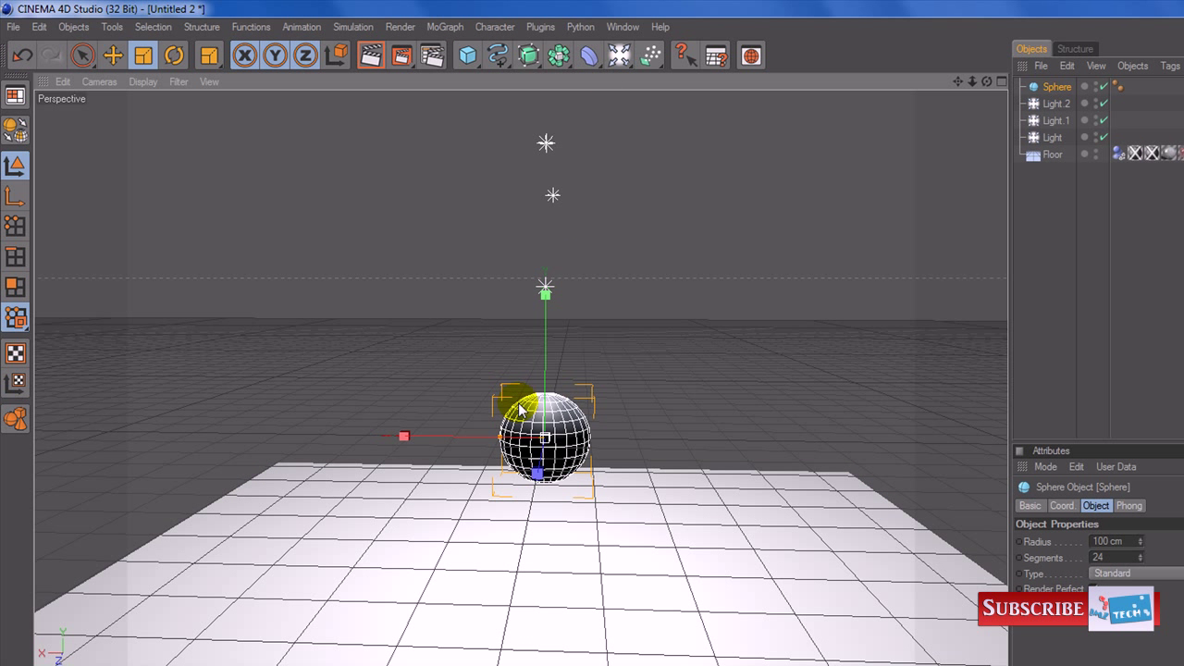
mouse_move(629, 361)
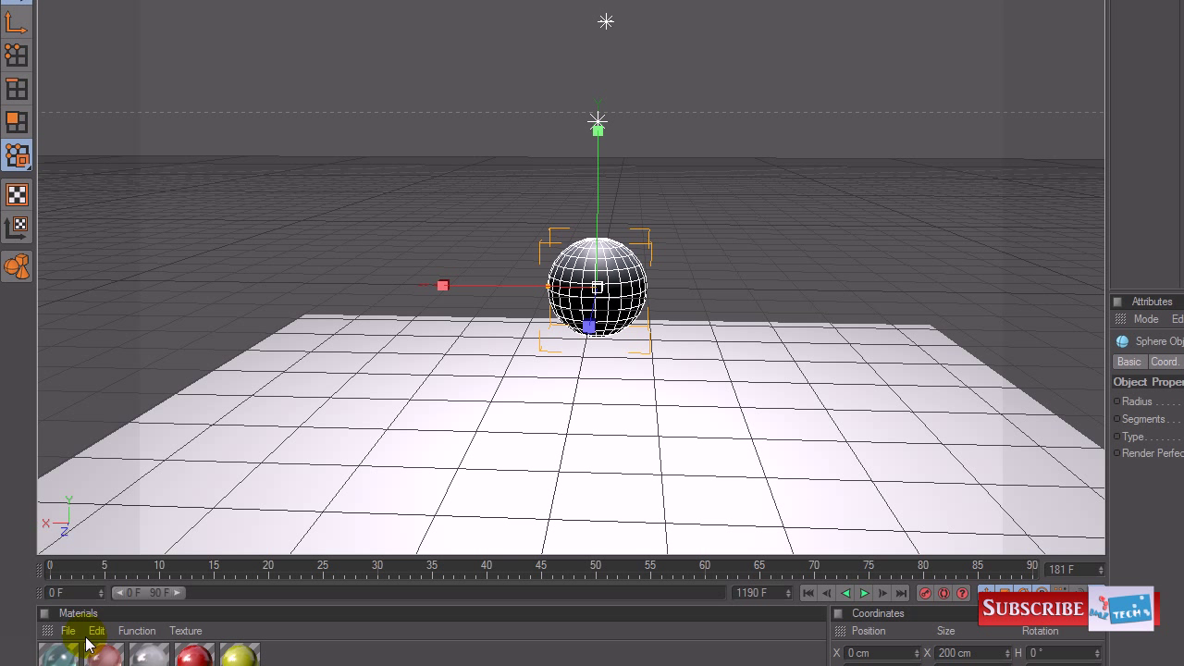
click(68, 630)
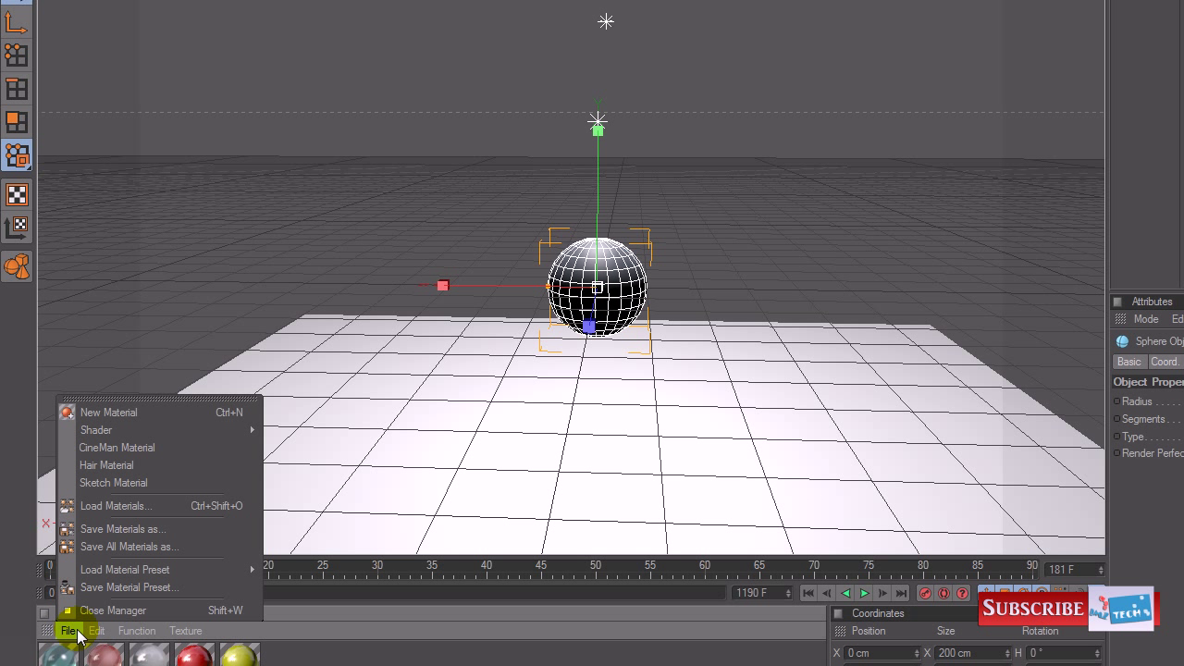
mouse_move(125, 569)
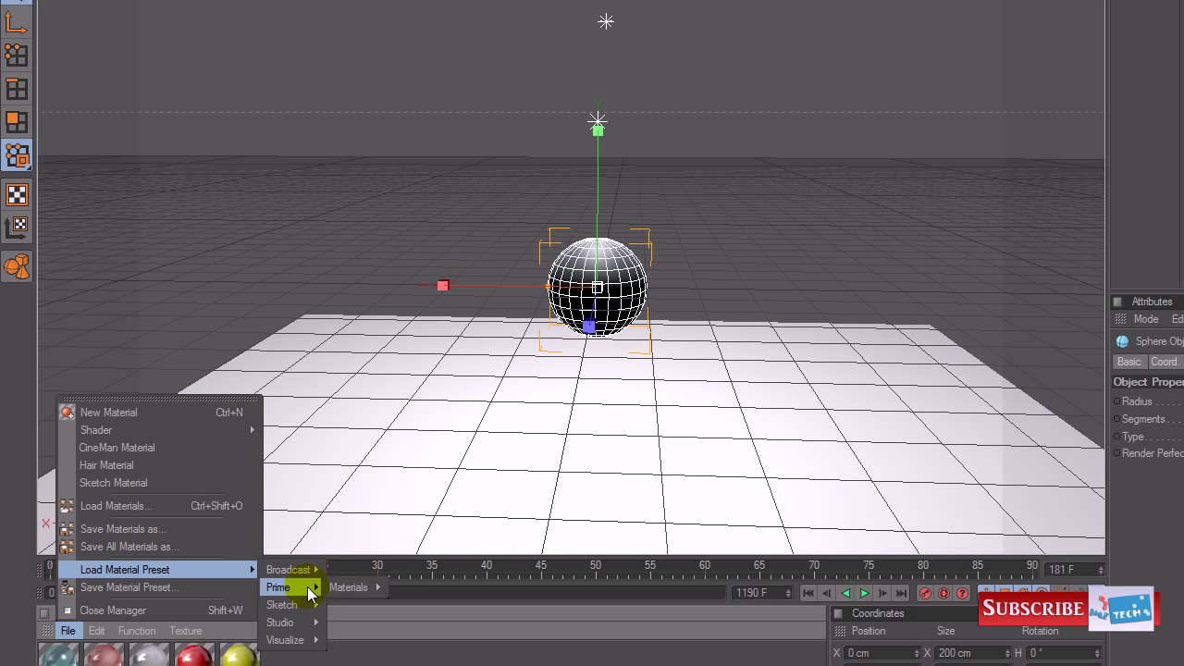
mouse_move(416, 587)
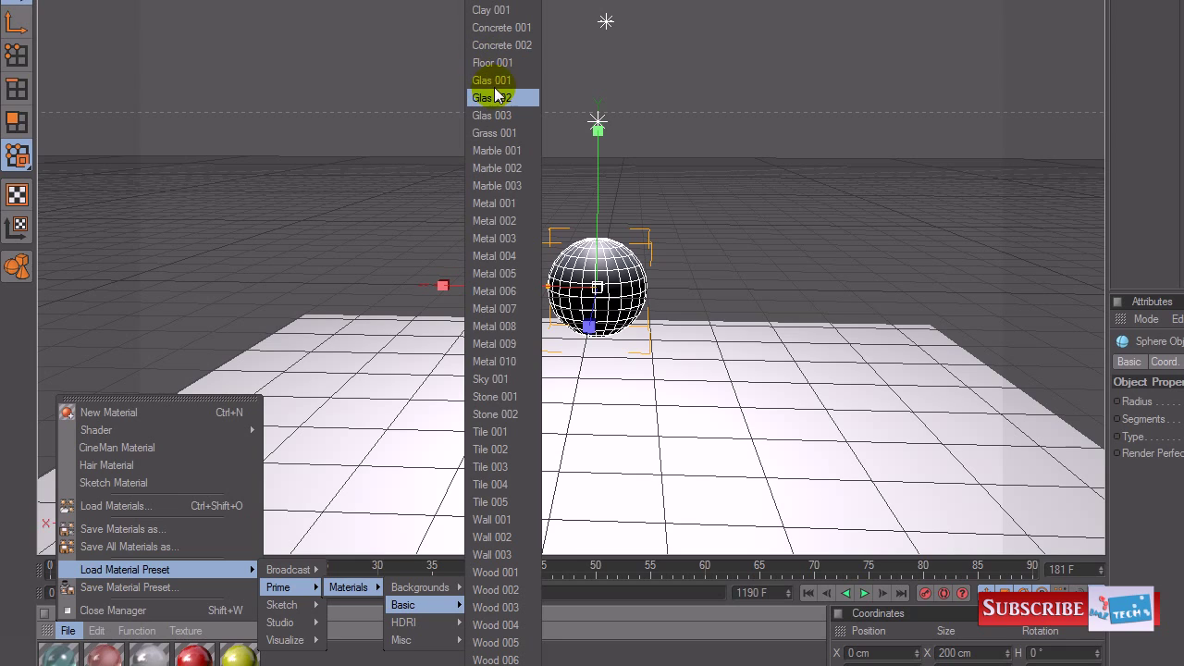
click(492, 97)
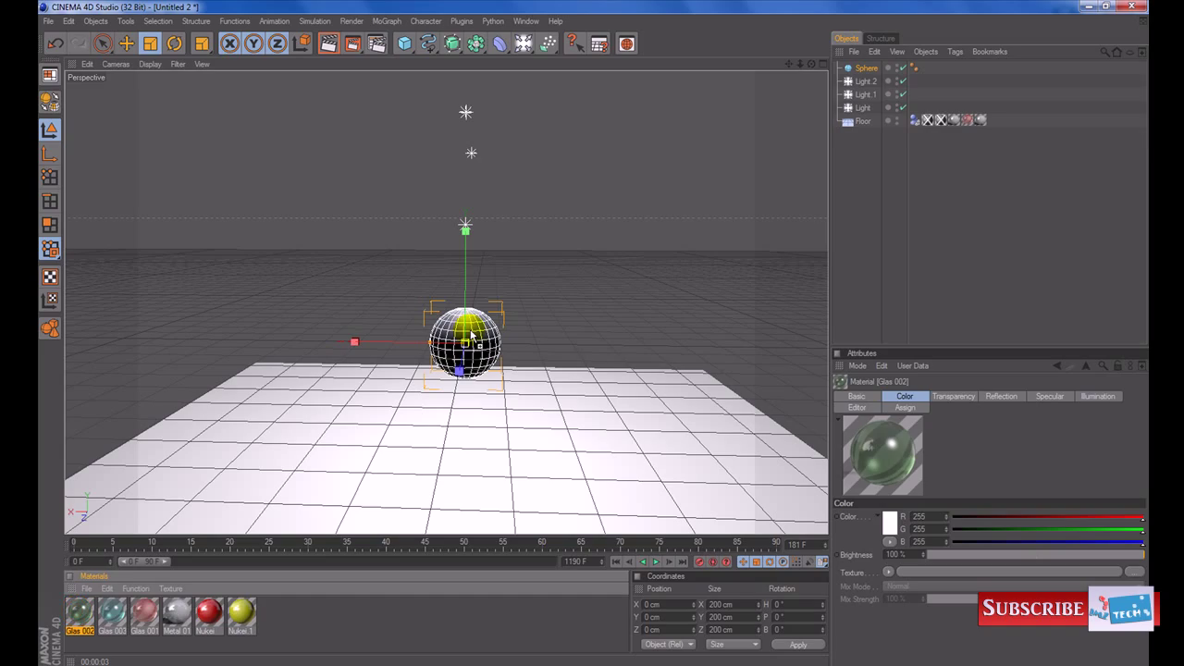
click(329, 43)
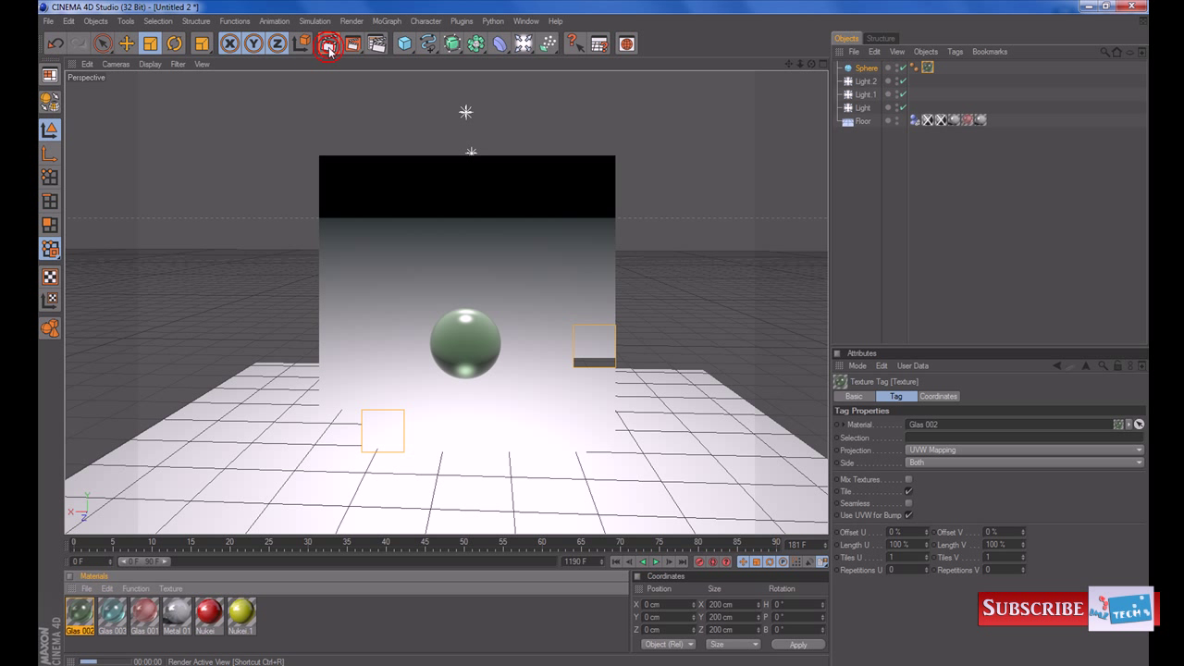
click(328, 43)
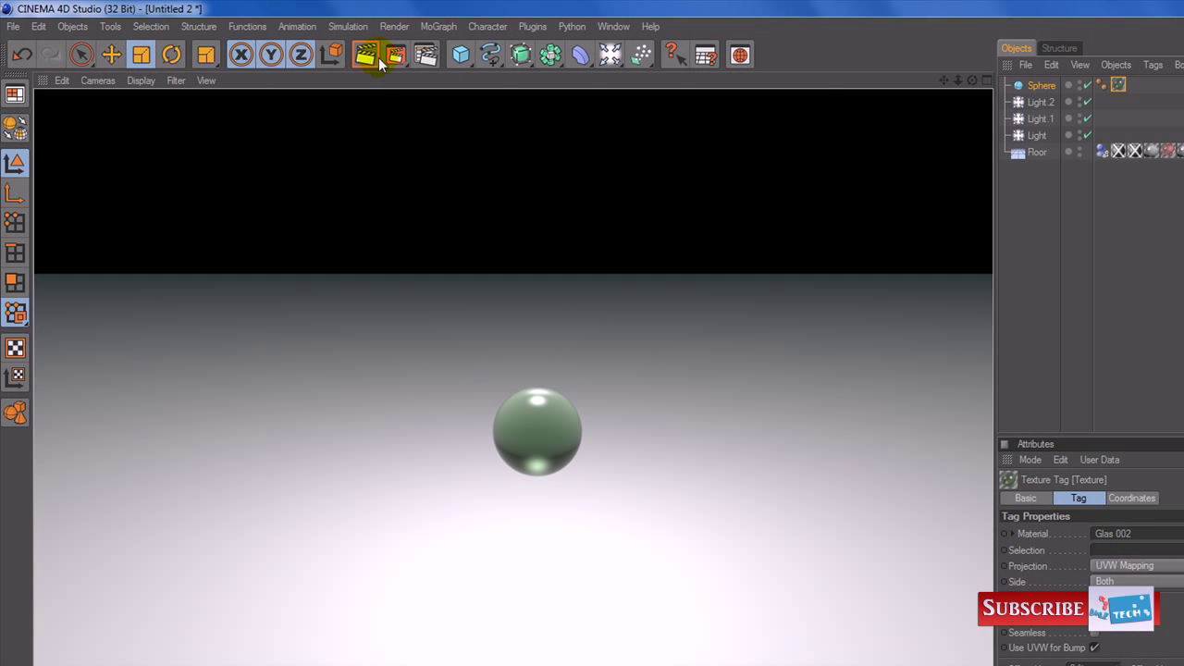
Add a second sphere, Sphere.1, to the scene.
click(460, 54)
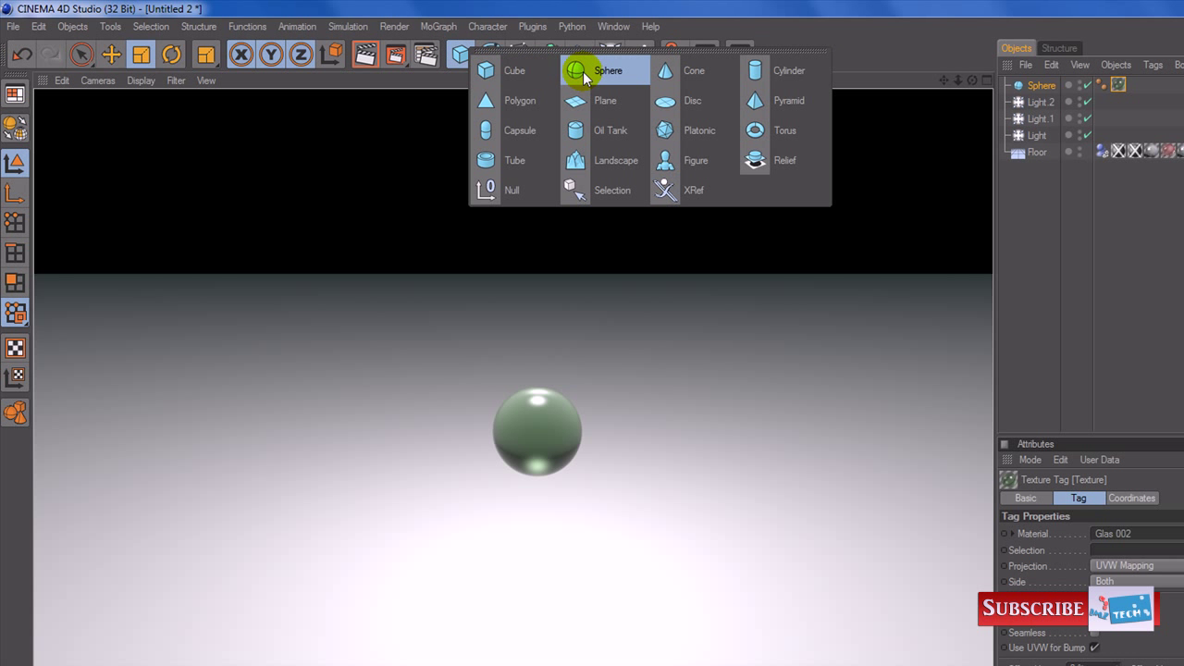
click(609, 71)
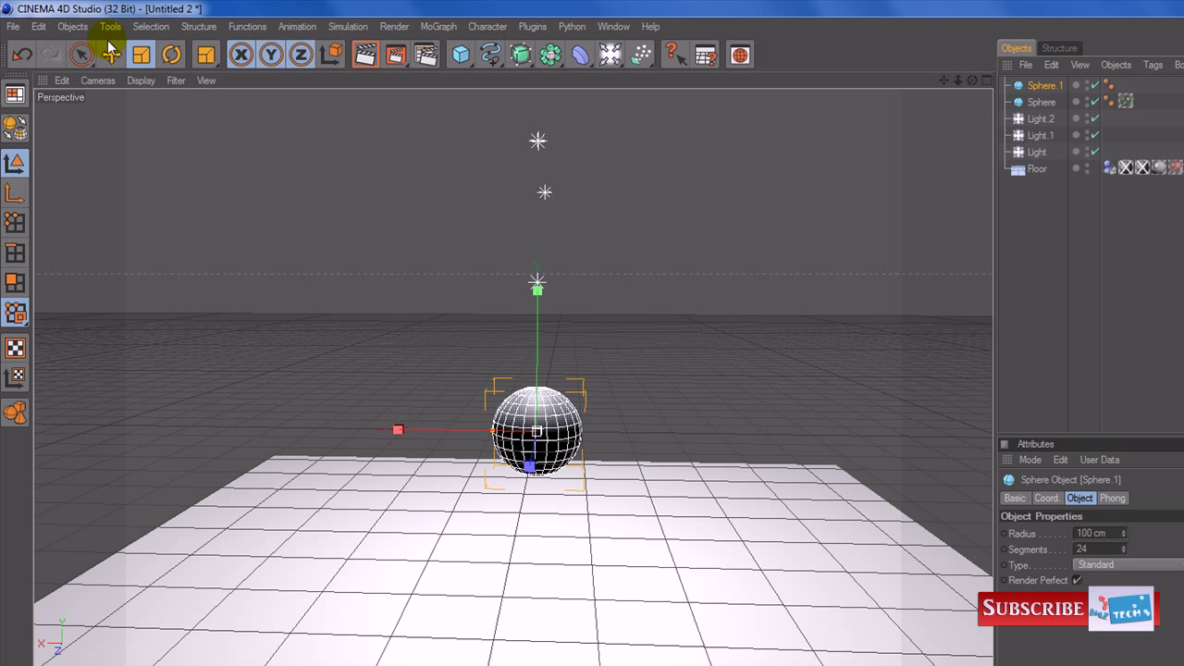
click(110, 54)
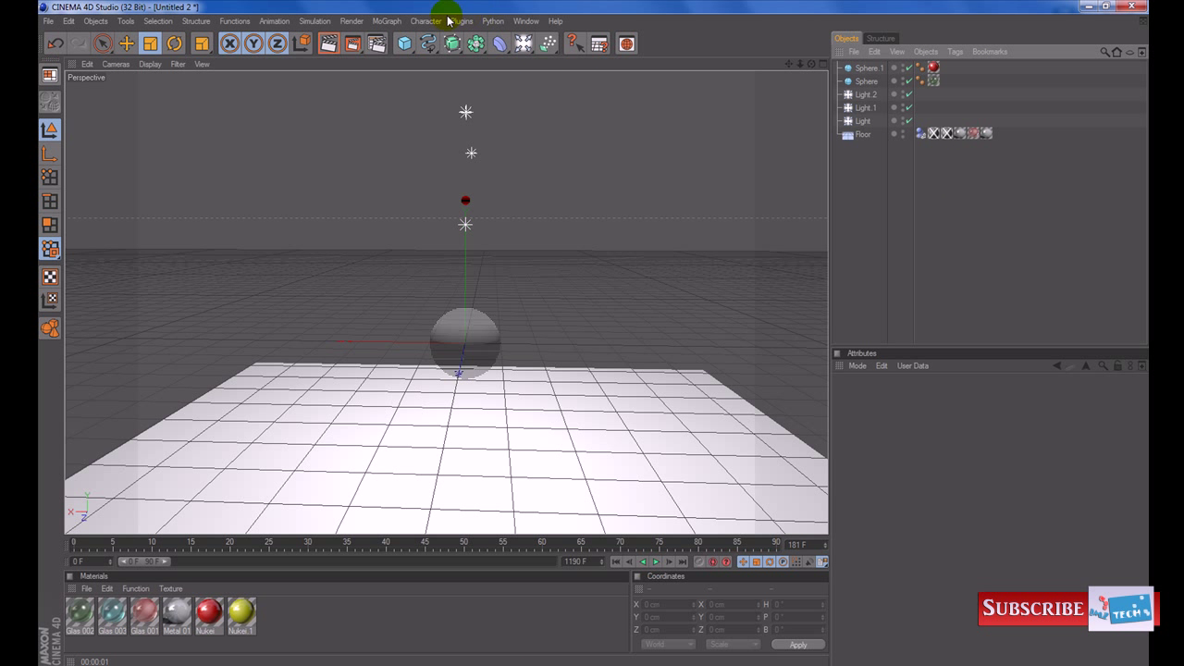
Add a MoGraph Cloner and make the small red Sphere.1 its child.
click(387, 20)
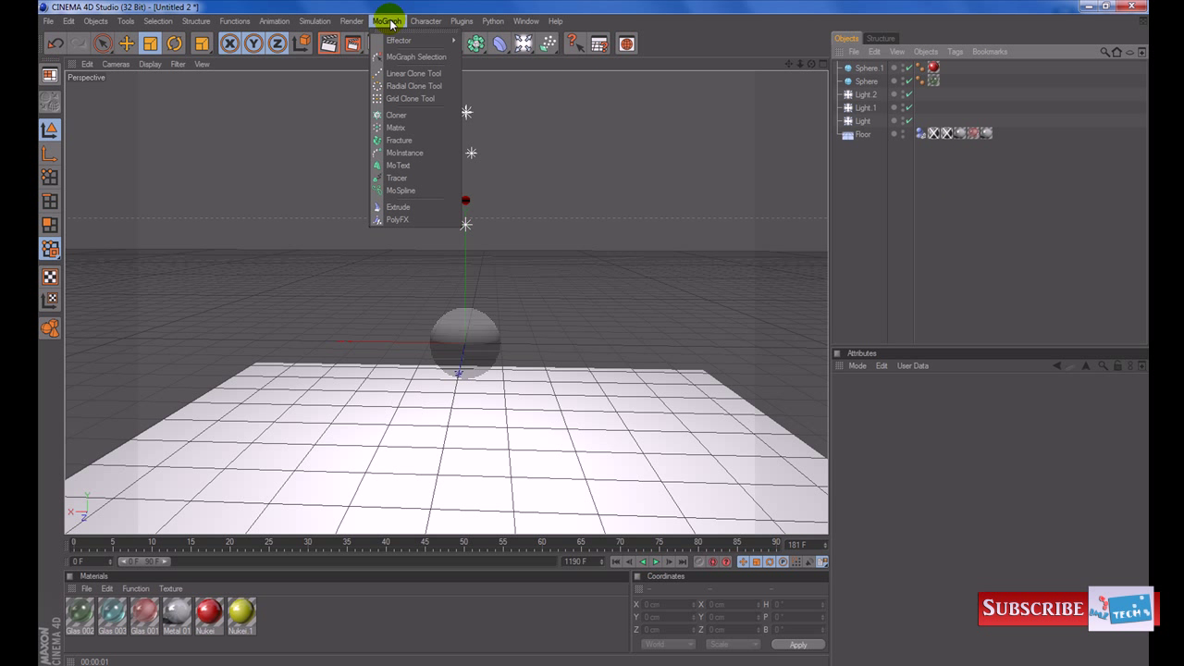
click(395, 114)
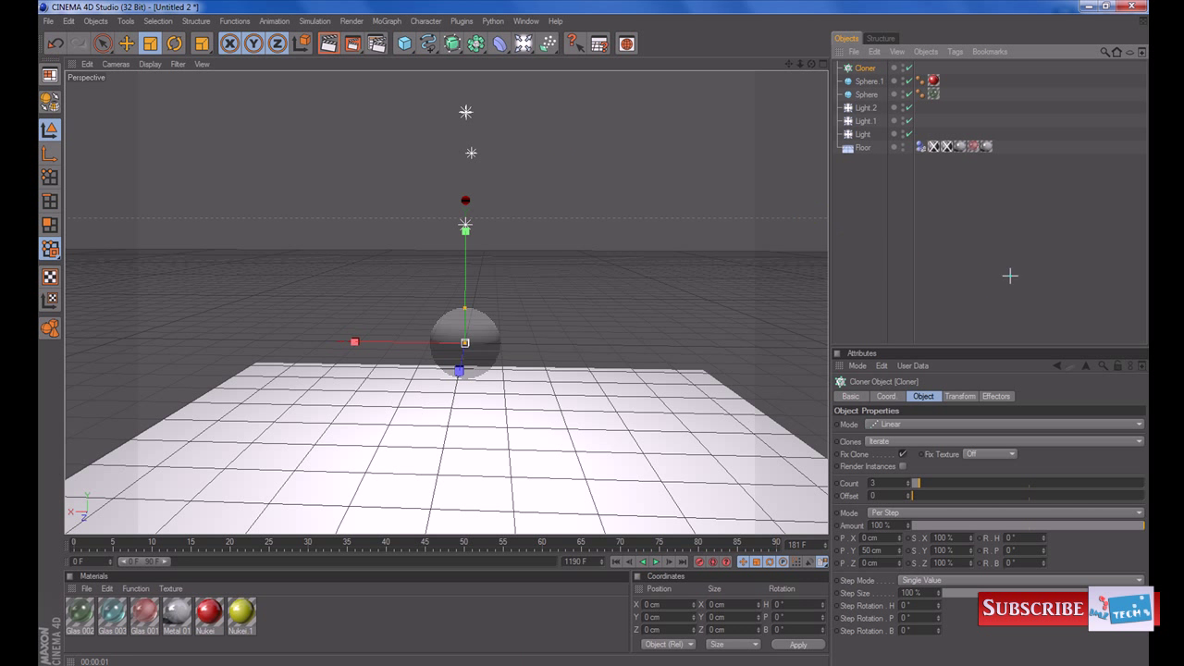
click(867, 81)
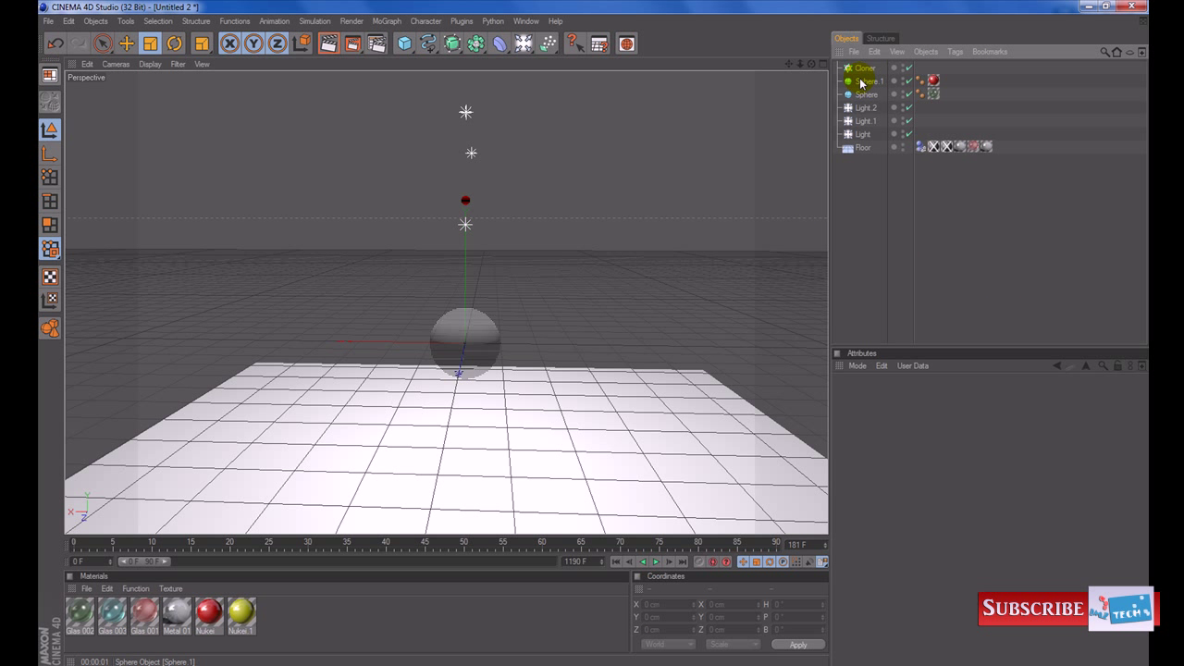
click(869, 81)
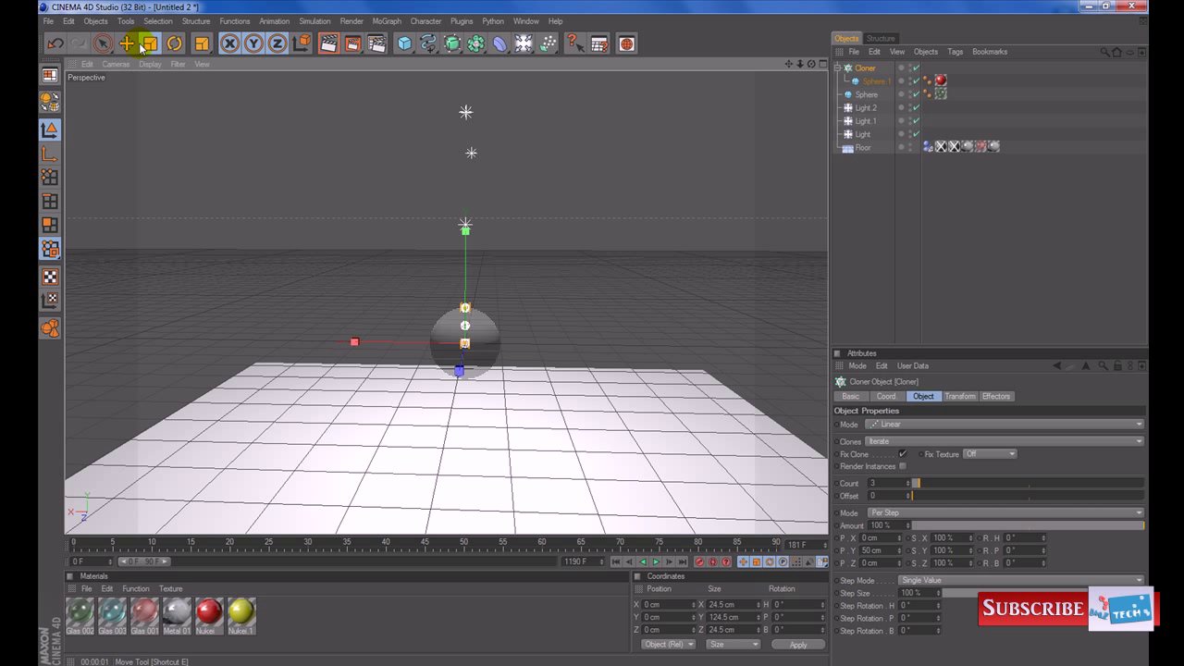
click(127, 43)
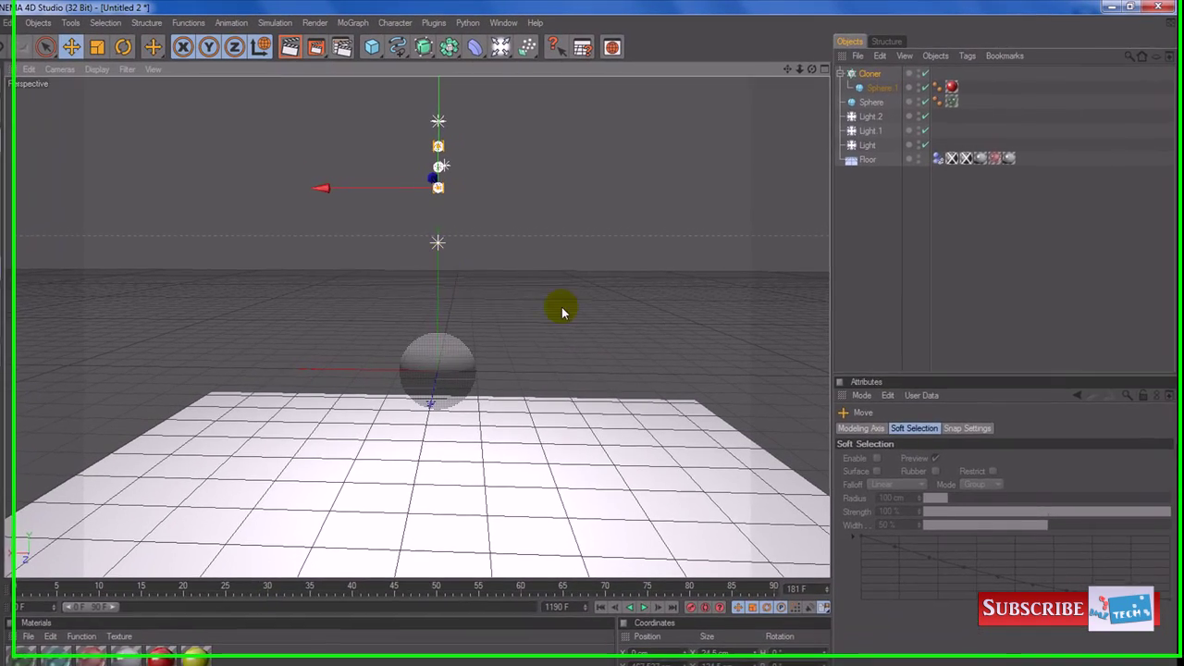
Switch the Cloner mode to Grid Array with a count of 3 by 3 by 3.
click(870, 74)
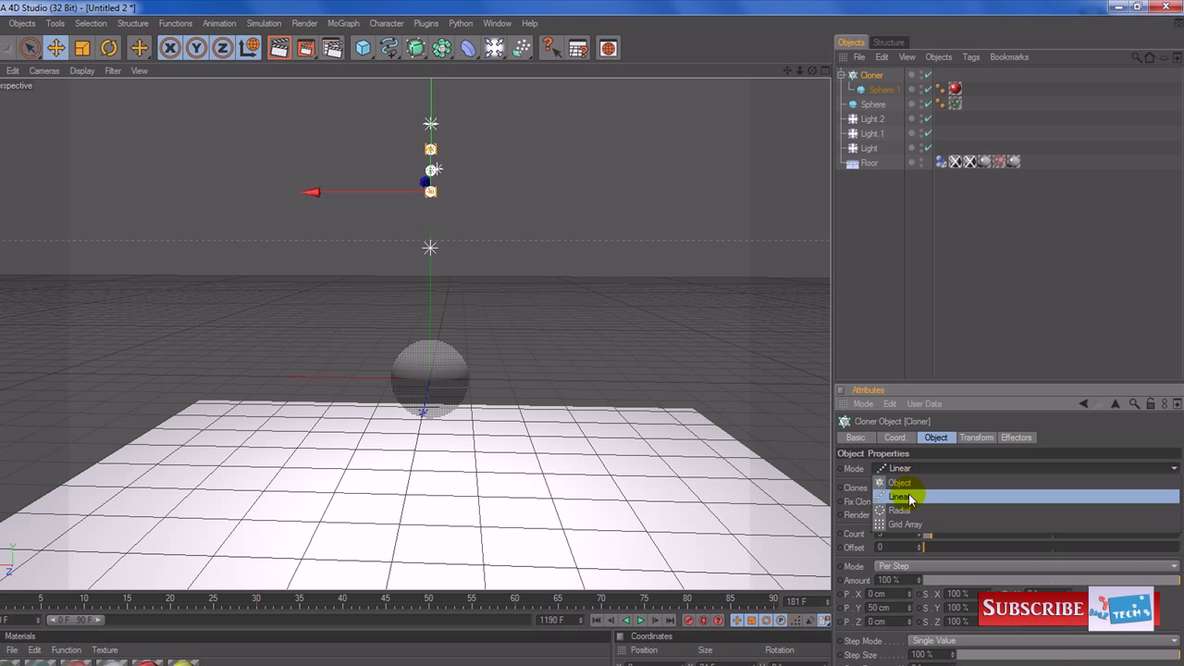
click(899, 509)
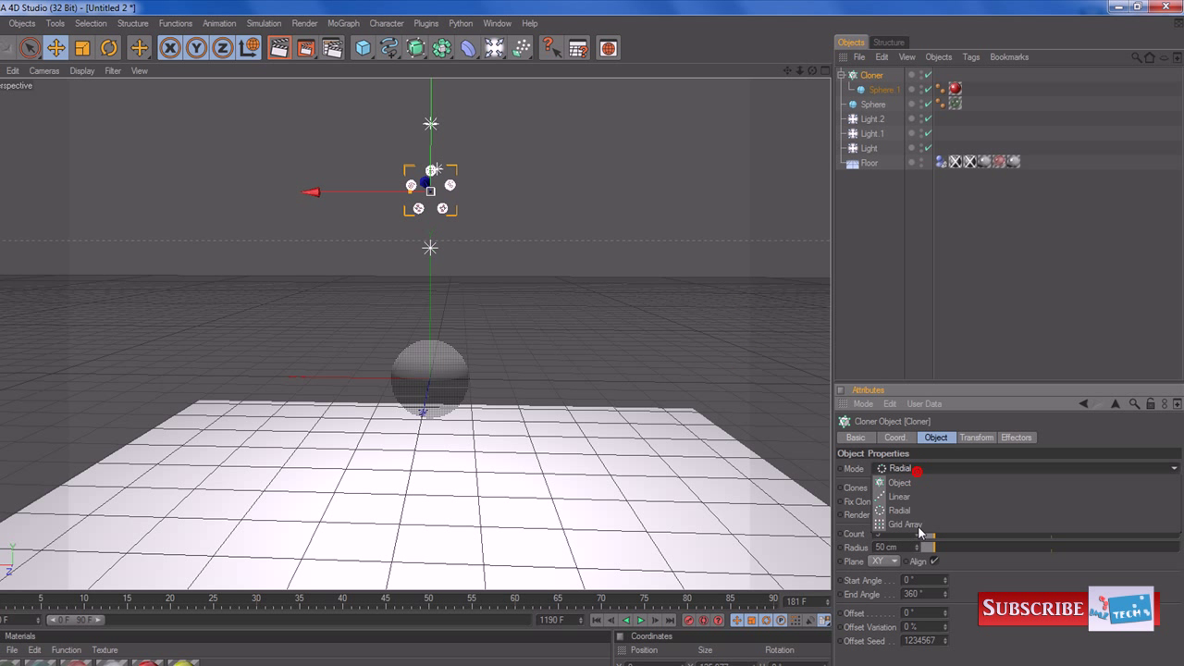
click(905, 524)
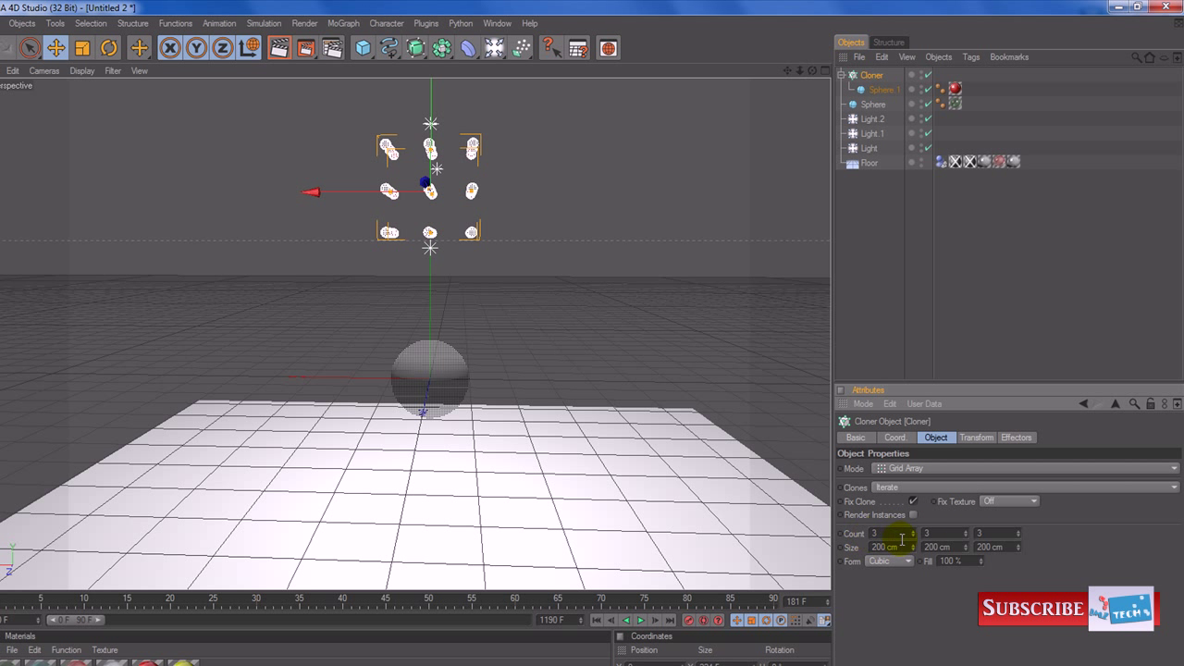
drag(897, 532, 874, 532)
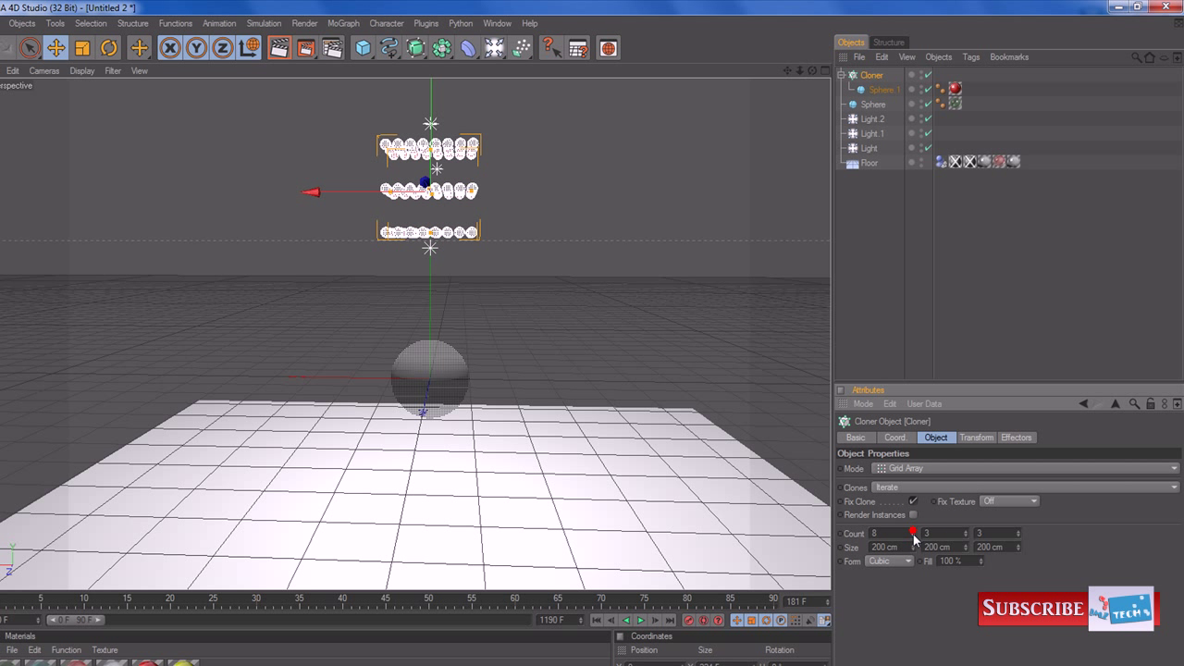
drag(914, 534, 888, 534)
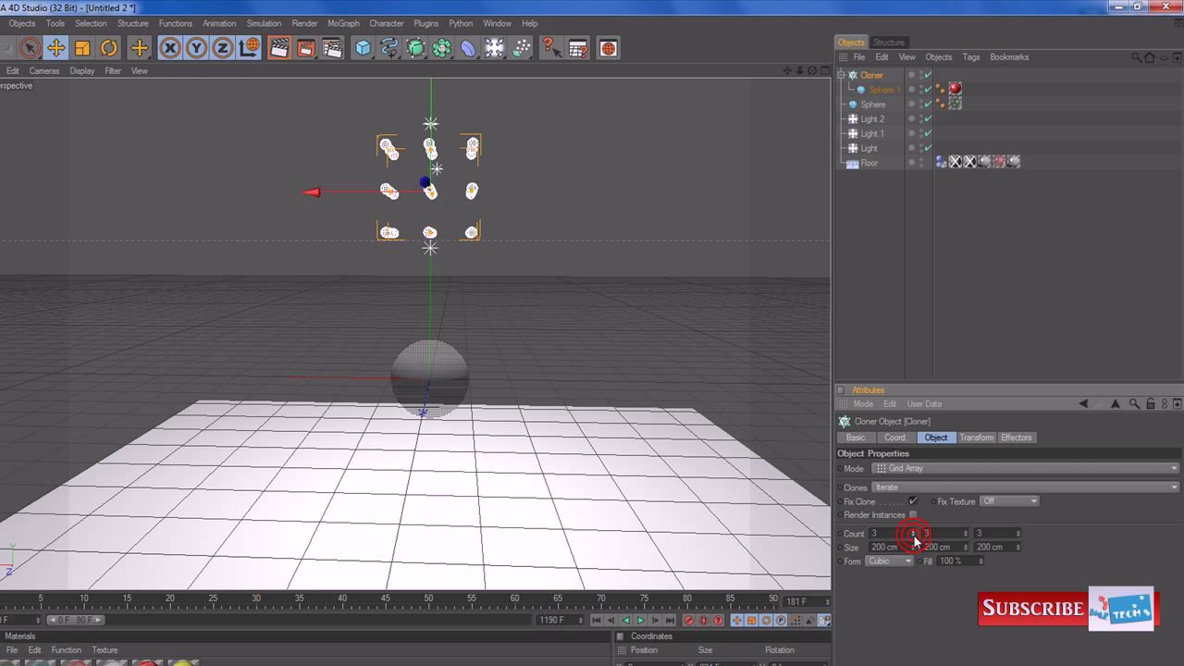
click(883, 533)
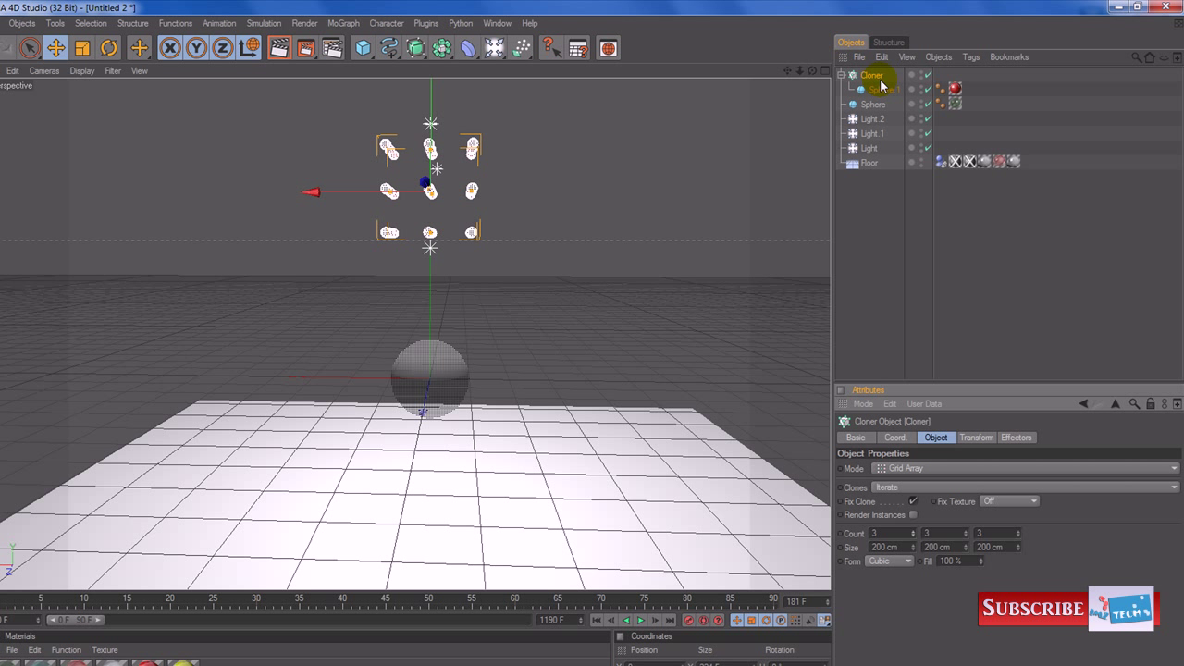
Select Sphere.1 inside the Cloner and bring up the Simulation menu.
click(879, 90)
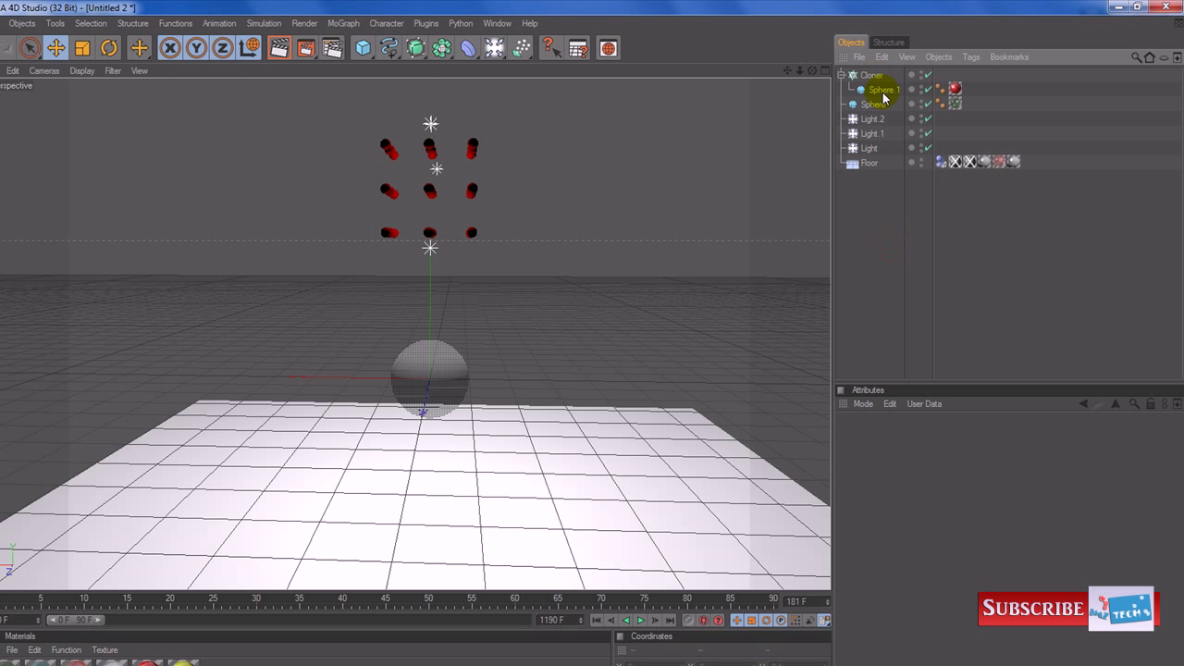
click(869, 75)
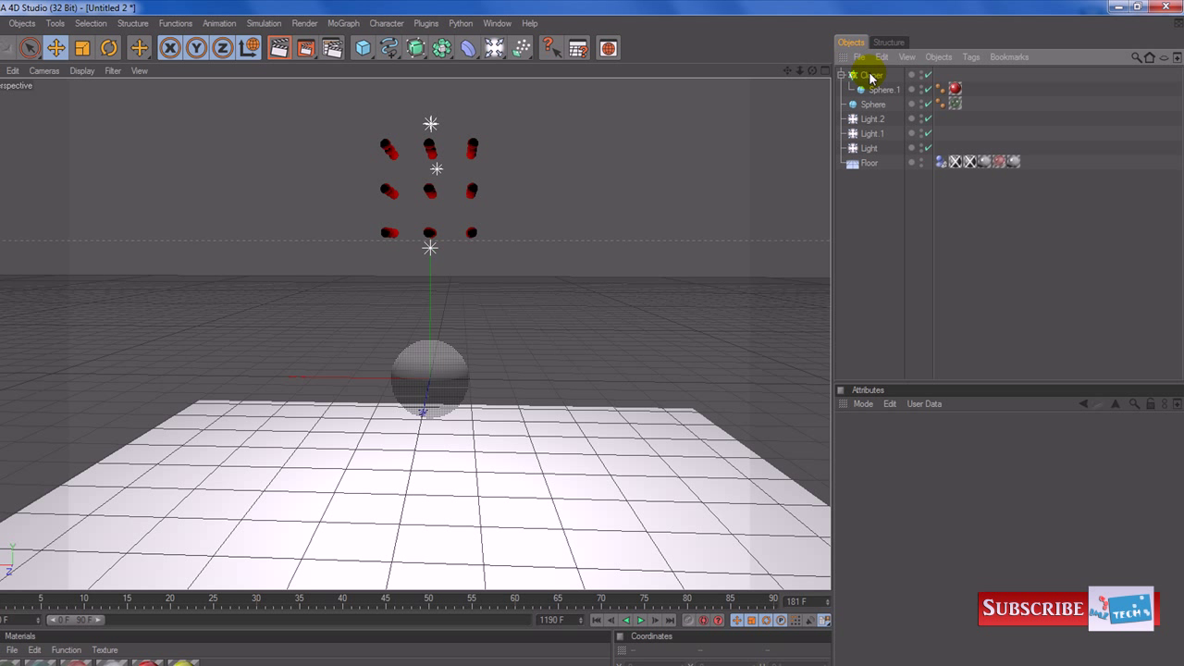
click(869, 75)
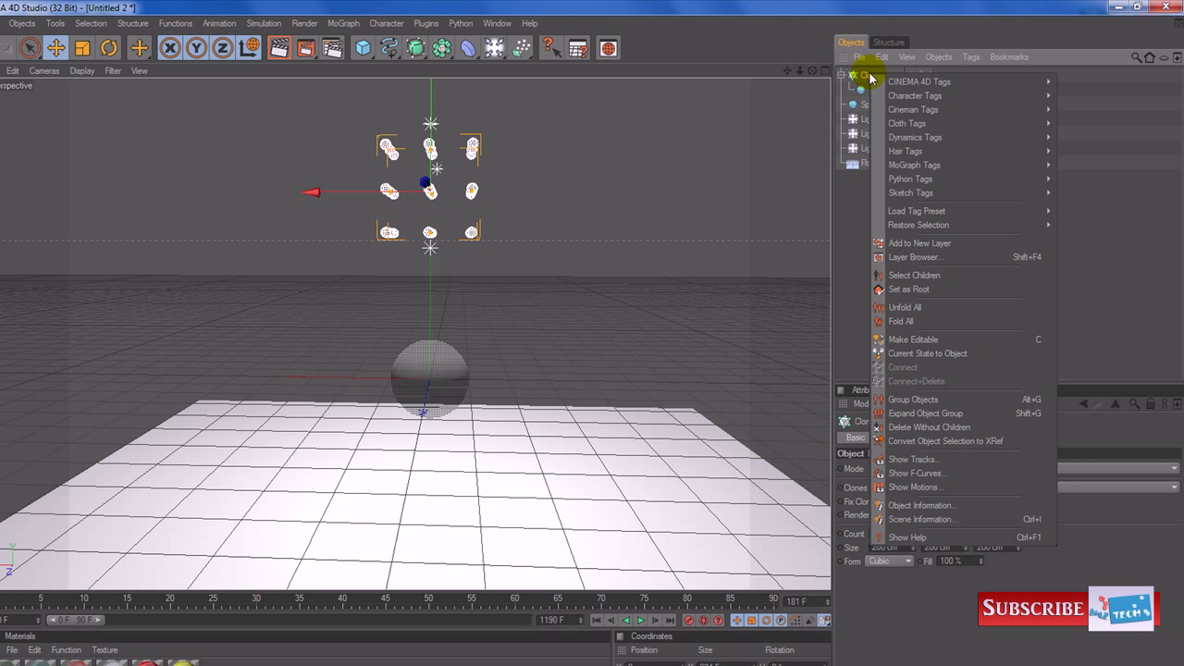
mouse_move(943, 164)
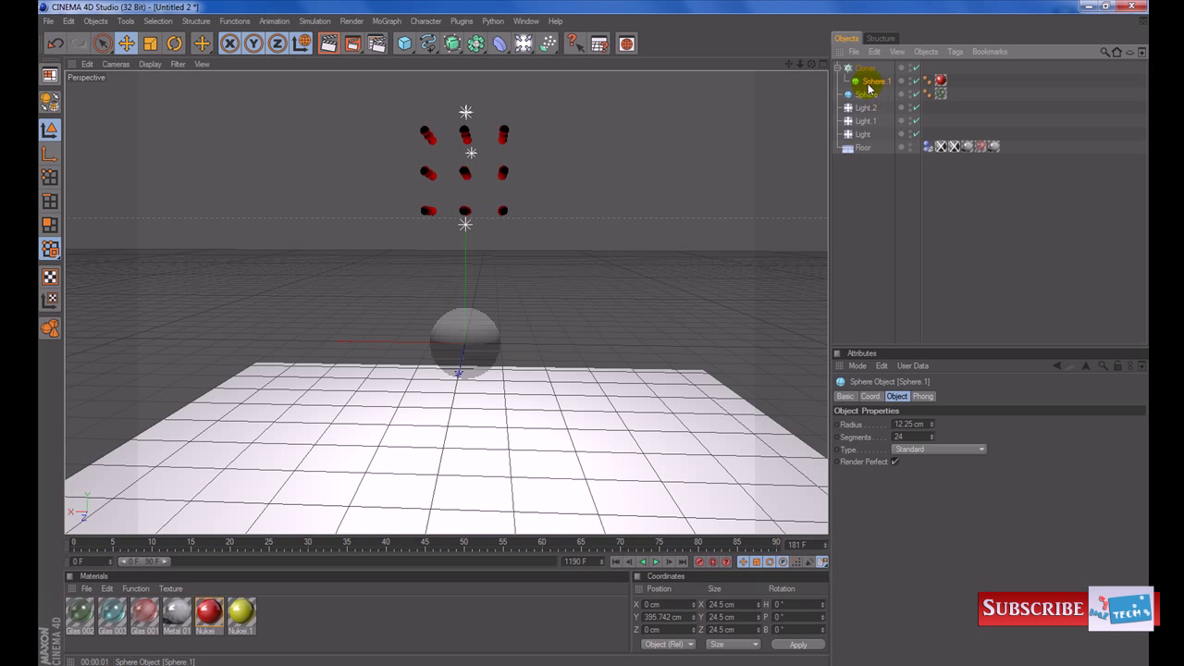
click(314, 20)
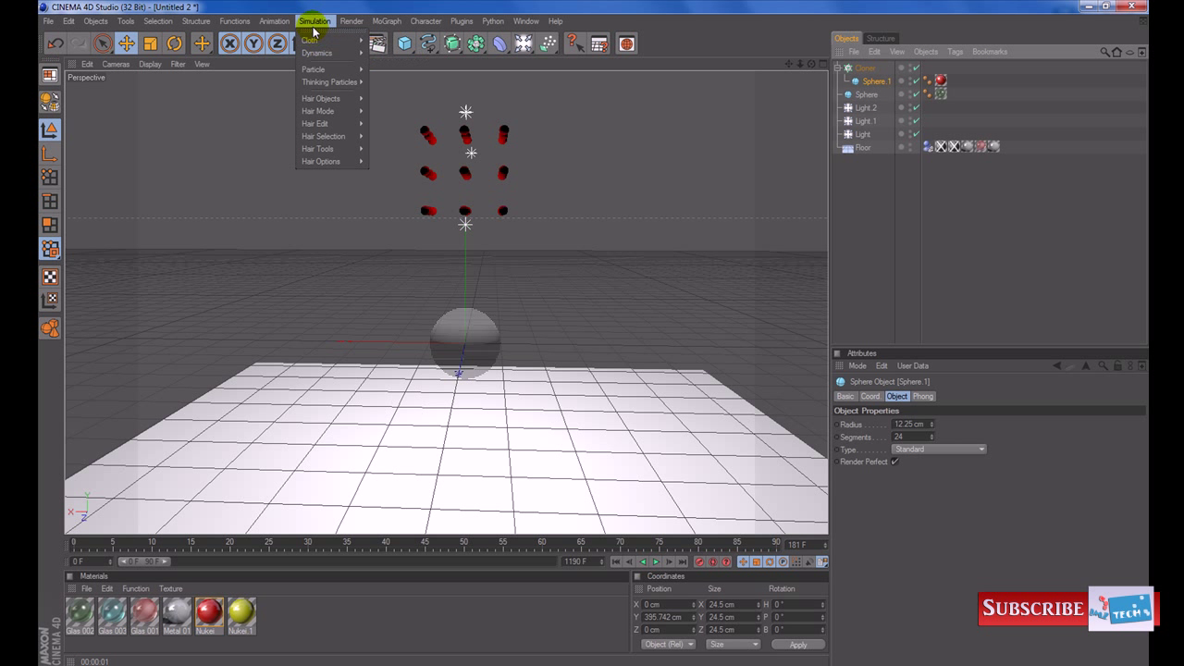
mouse_move(317, 53)
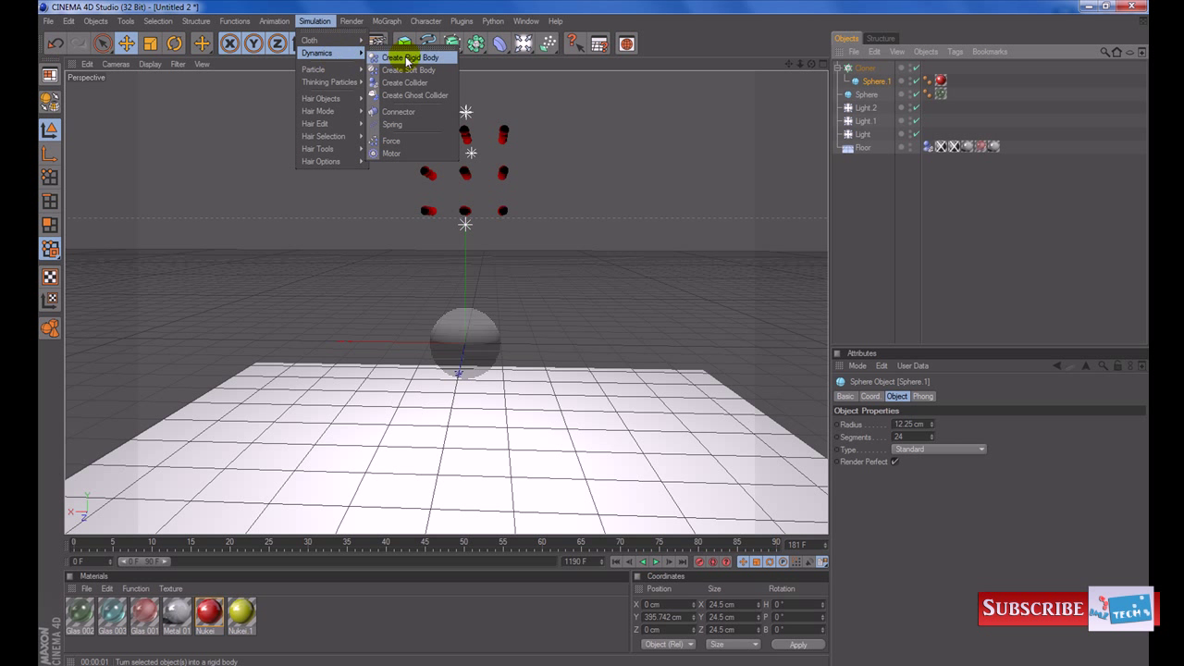
mouse_move(406, 58)
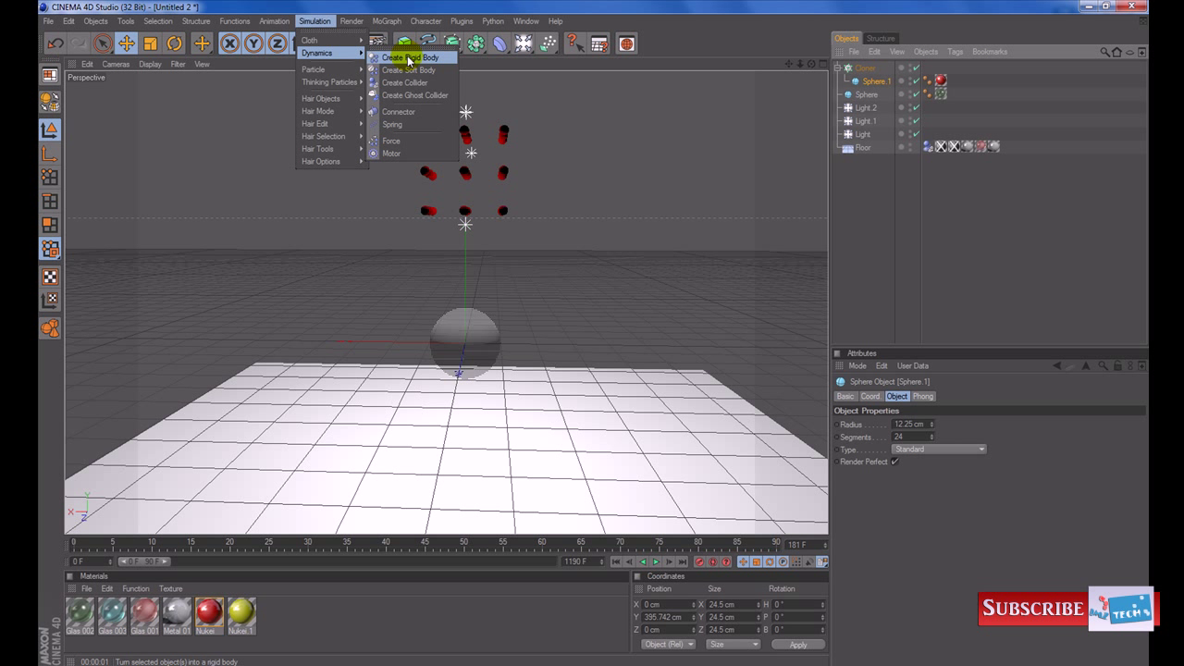
Give Sphere.1 a Dynamics rigid body tag, then select the large glass sphere.
click(410, 57)
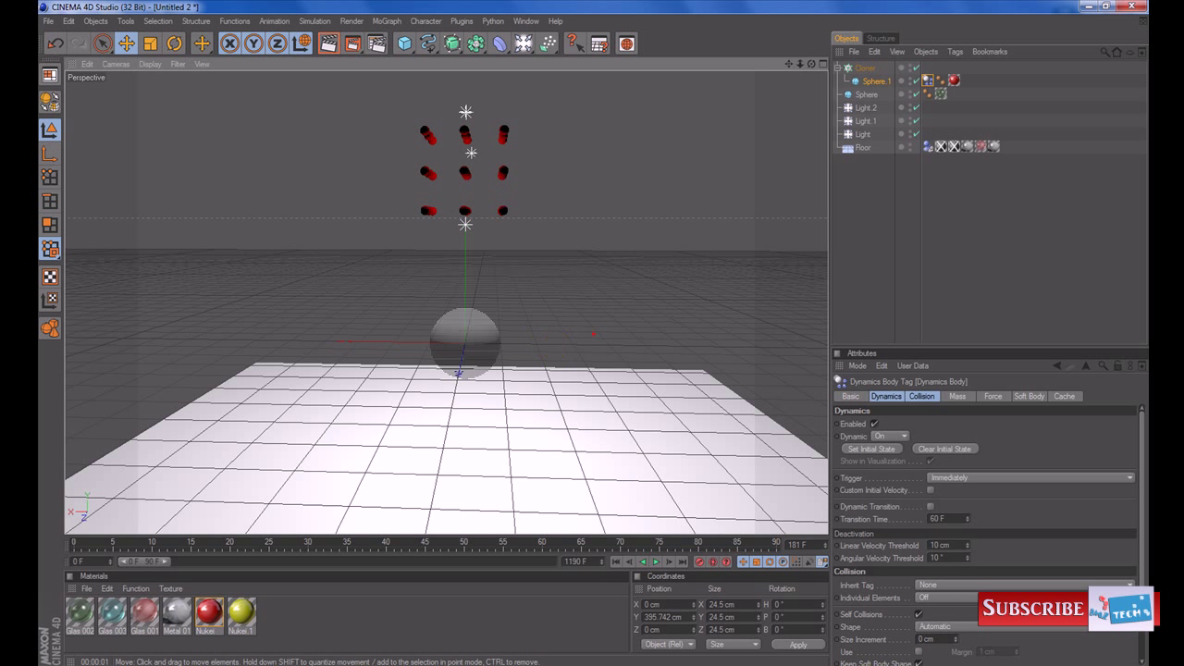
click(866, 94)
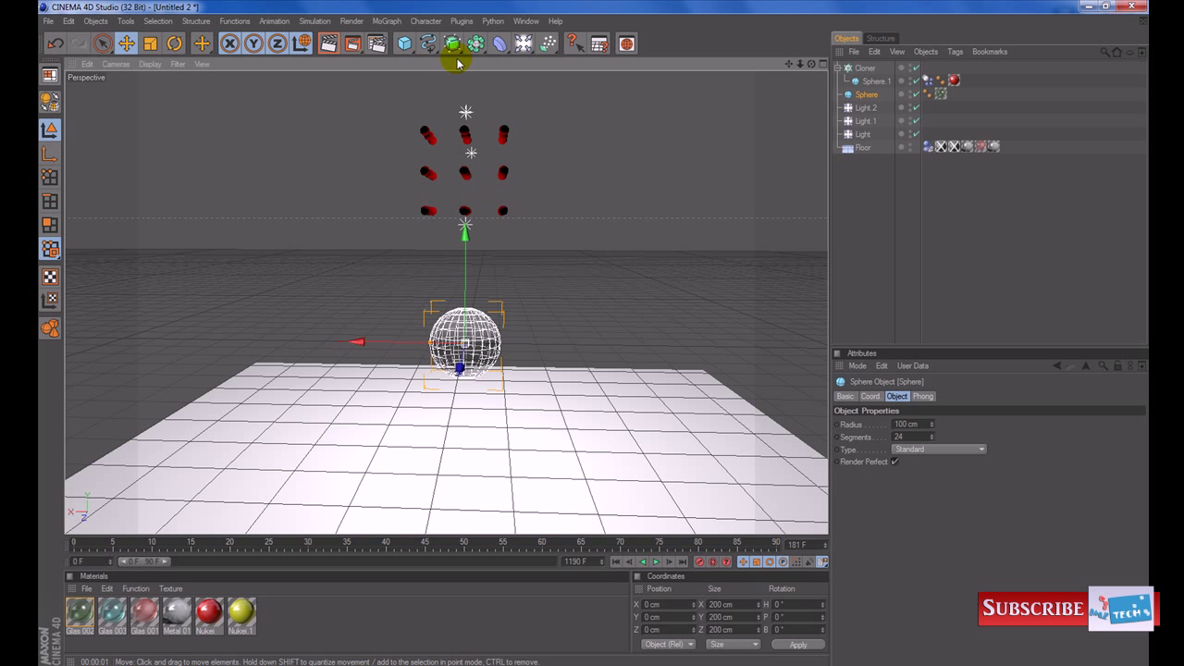
Add a Dynamics Collider tag to the large glass sphere.
click(314, 20)
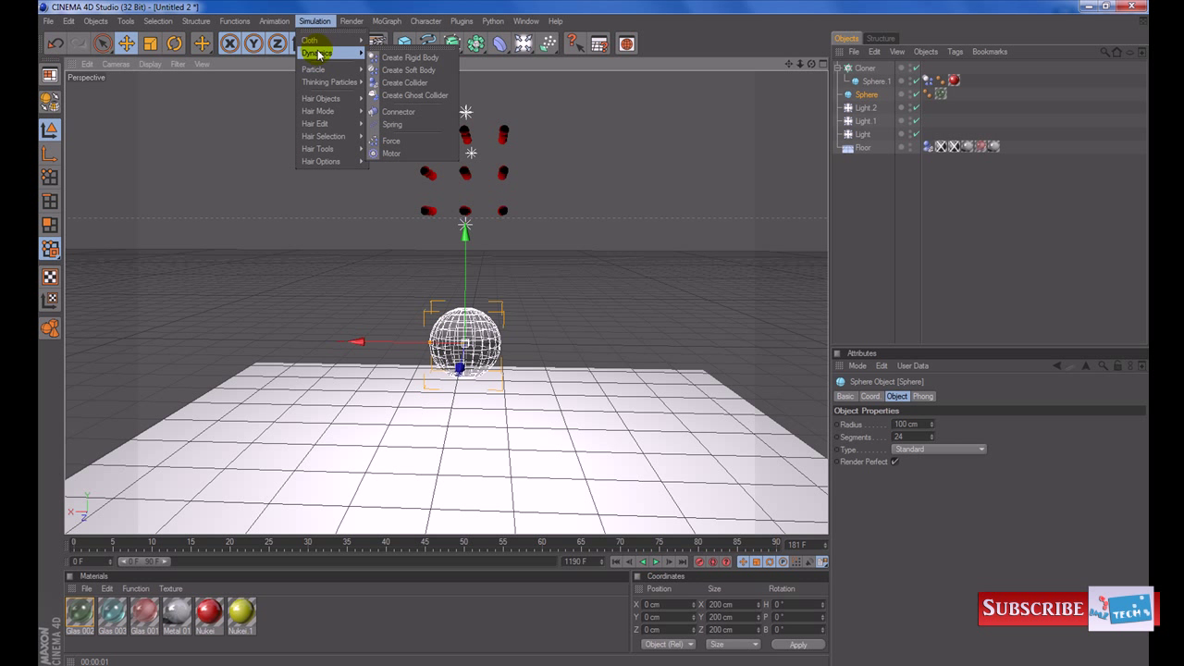
mouse_move(404, 83)
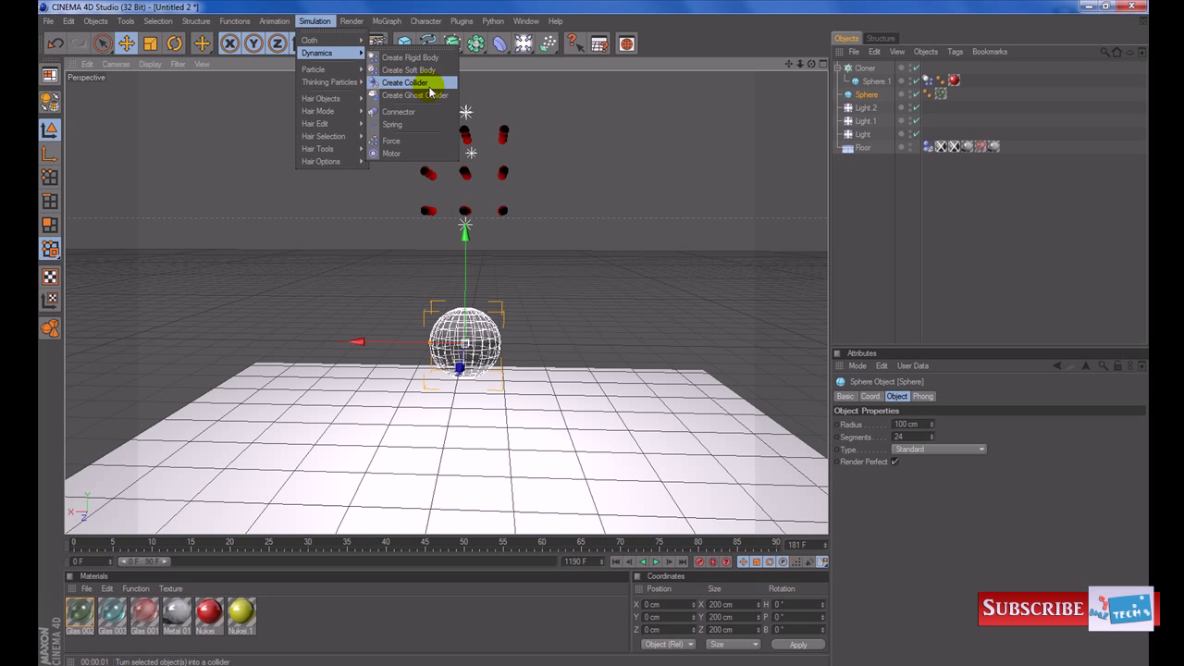
click(405, 83)
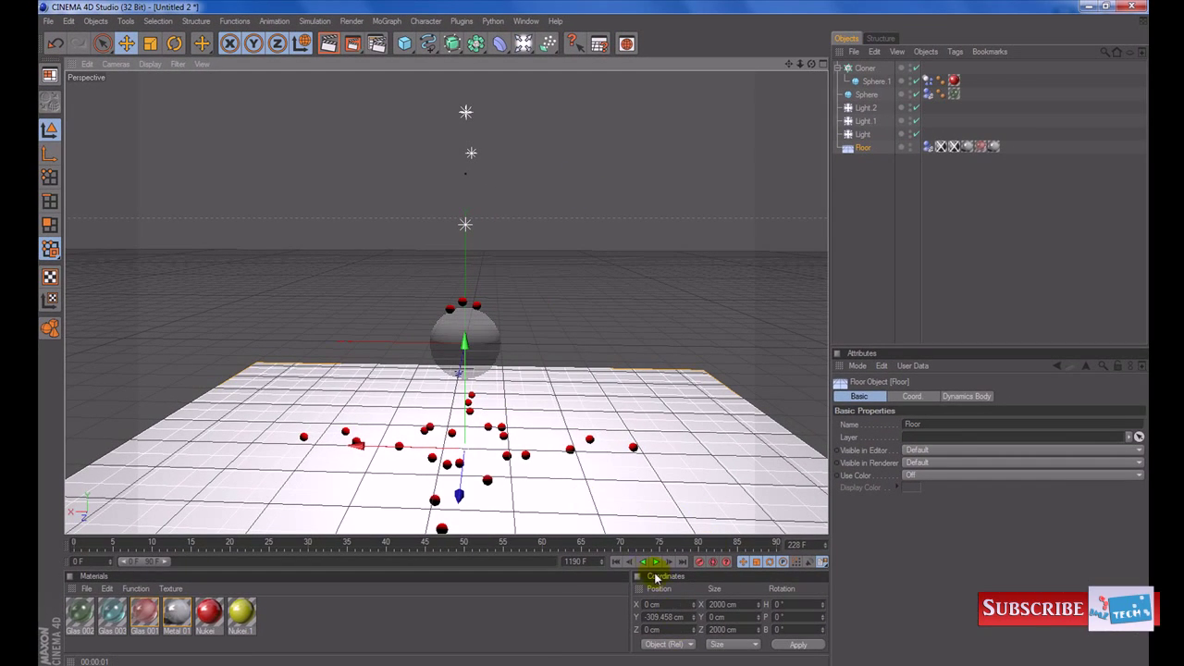
Pause playback once the red spheres scatter on the floor, and list particle forces.
click(656, 561)
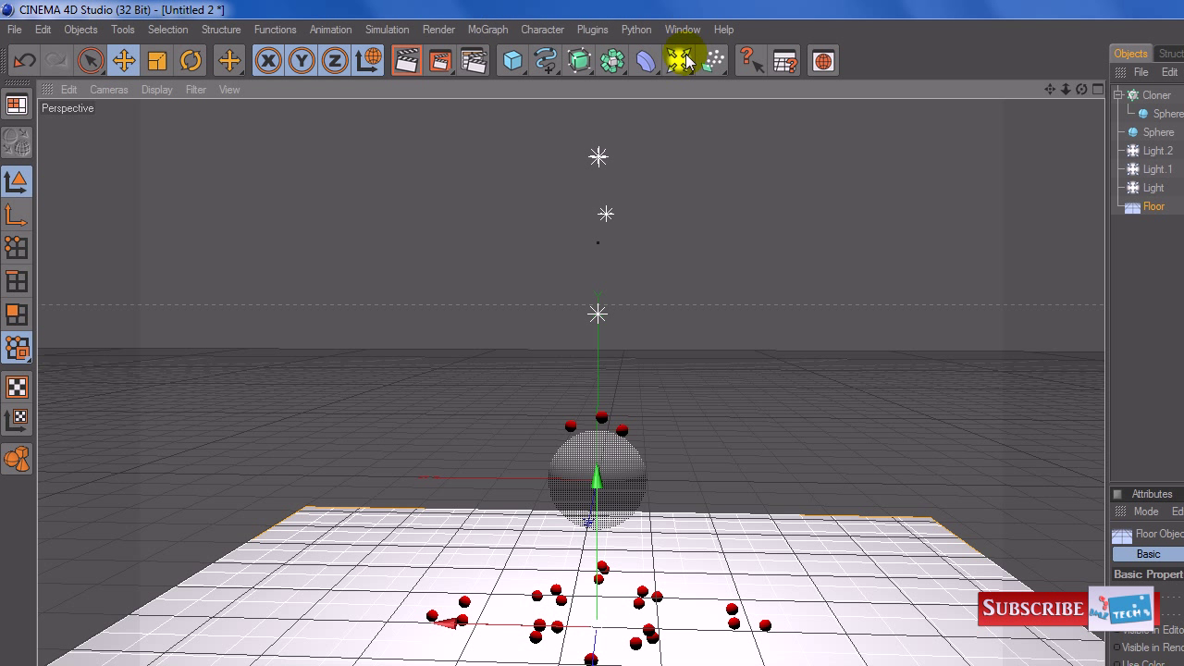
click(680, 60)
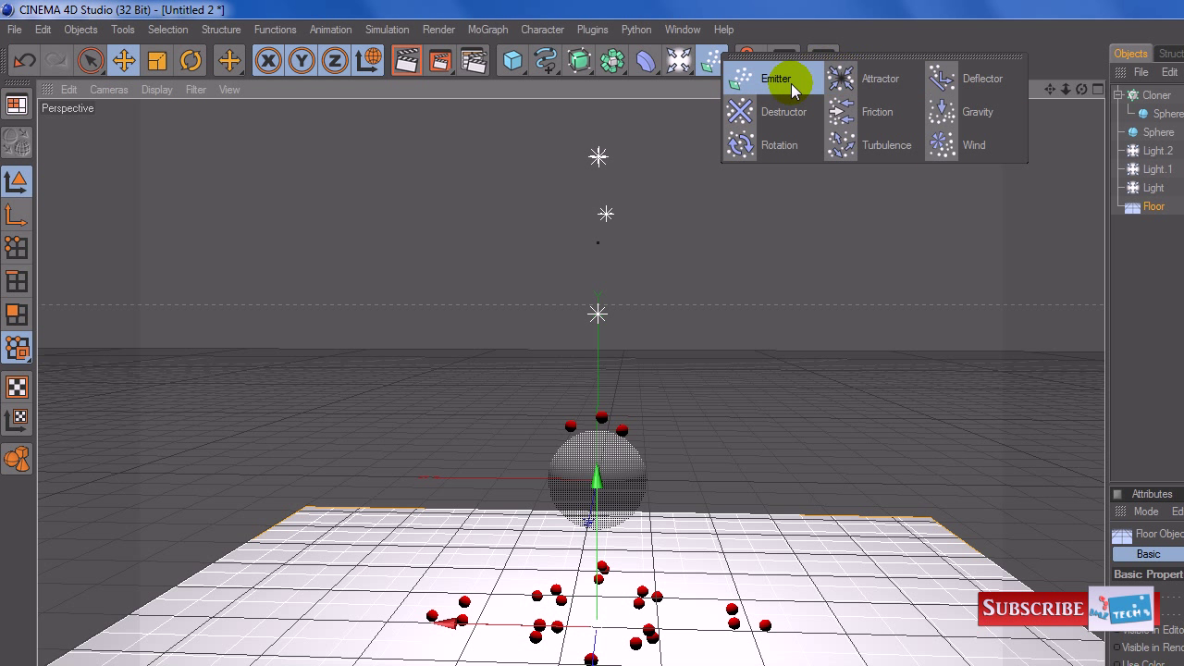
mouse_move(877, 78)
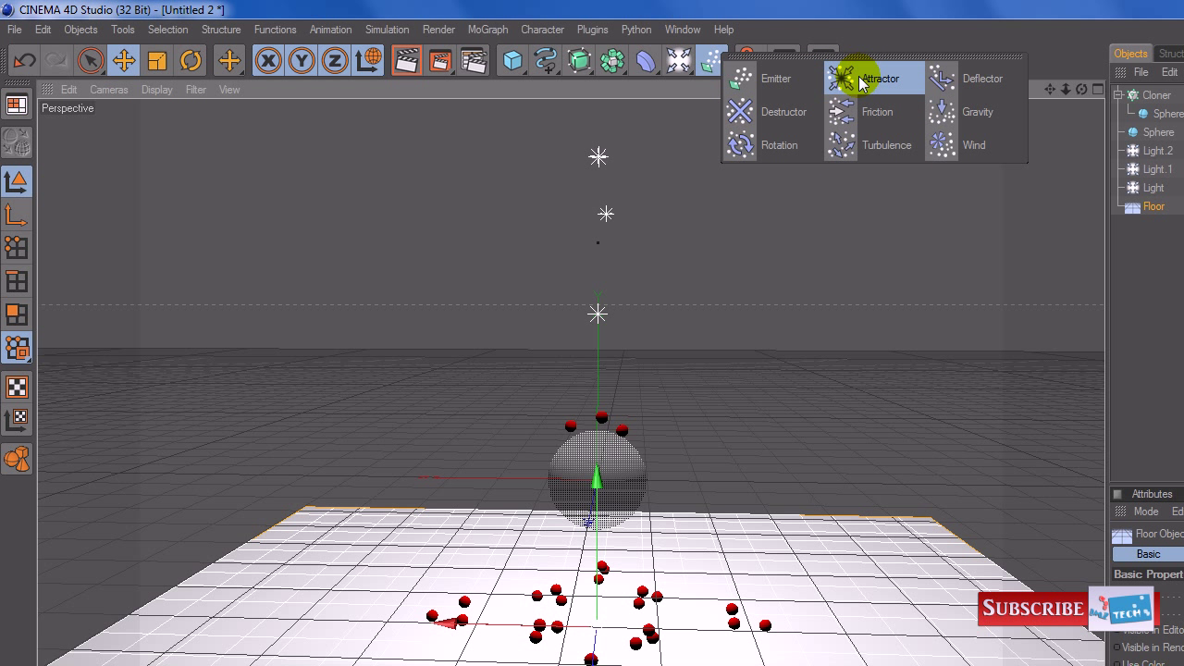
mouse_move(848, 90)
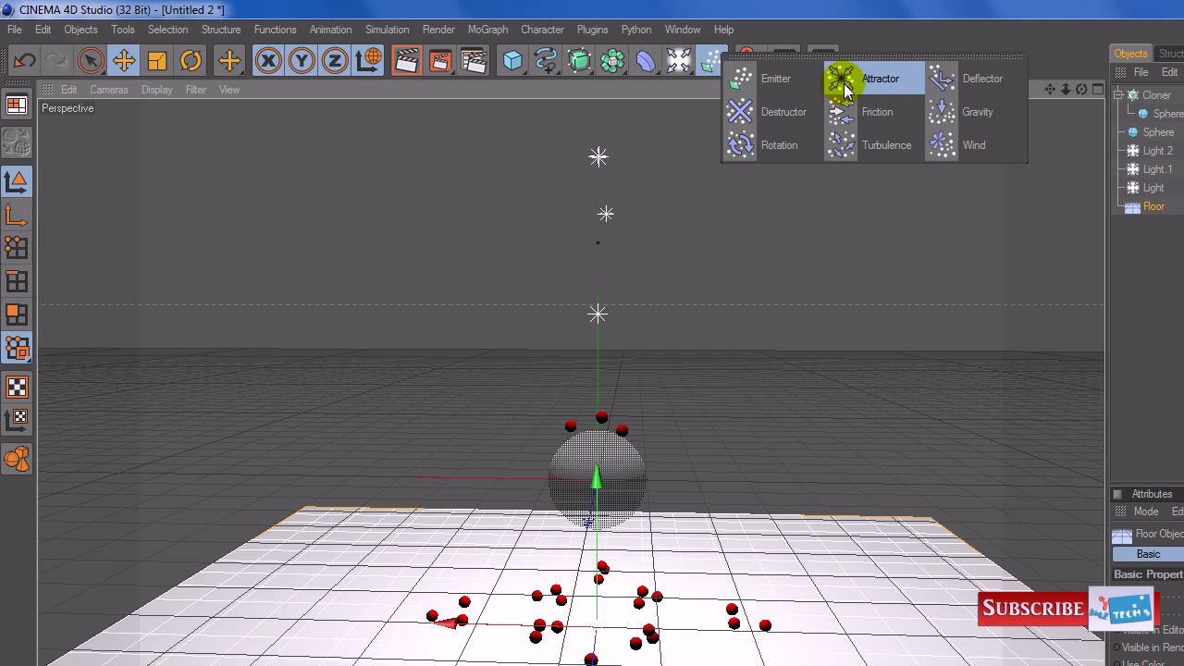
Add an Attractor and drag it down into the centre of the glass sphere.
click(880, 77)
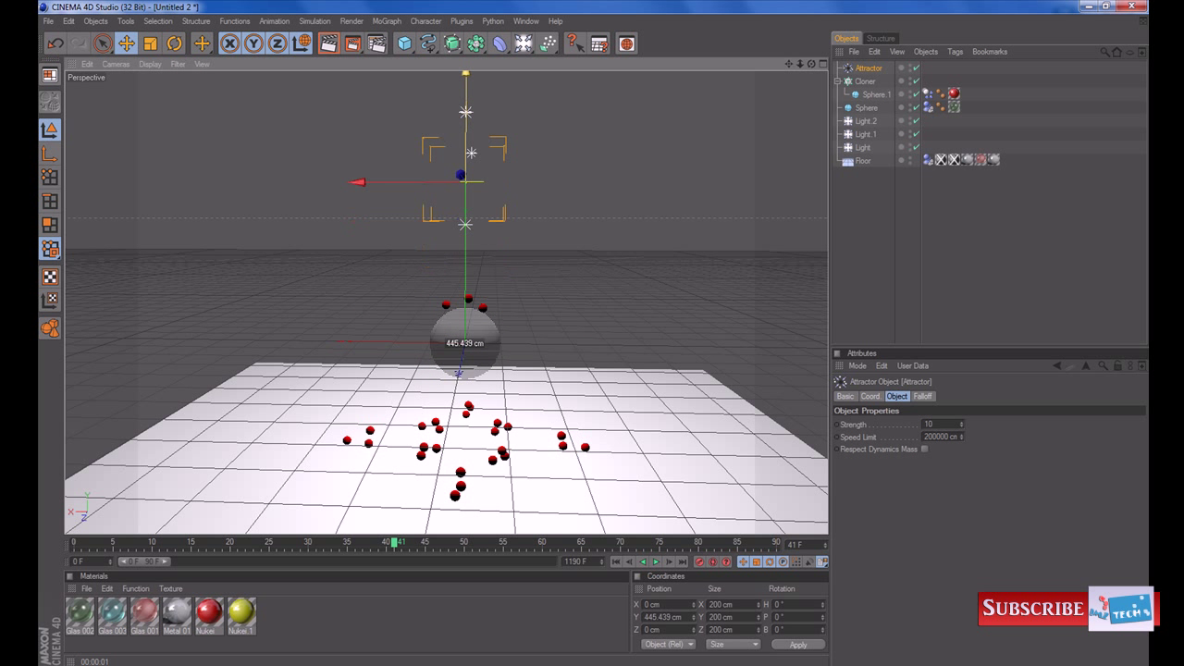
drag(465, 178, 464, 243)
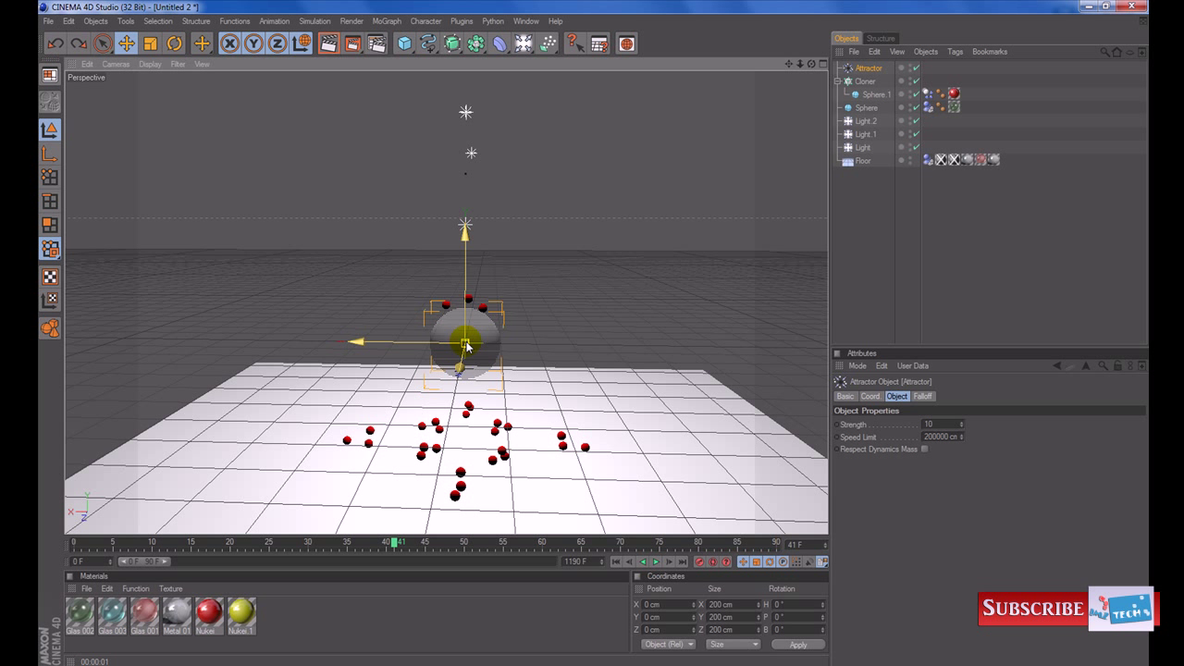
Drag the Attractor under the glass Sphere in the Object Manager, then deselect all.
click(867, 68)
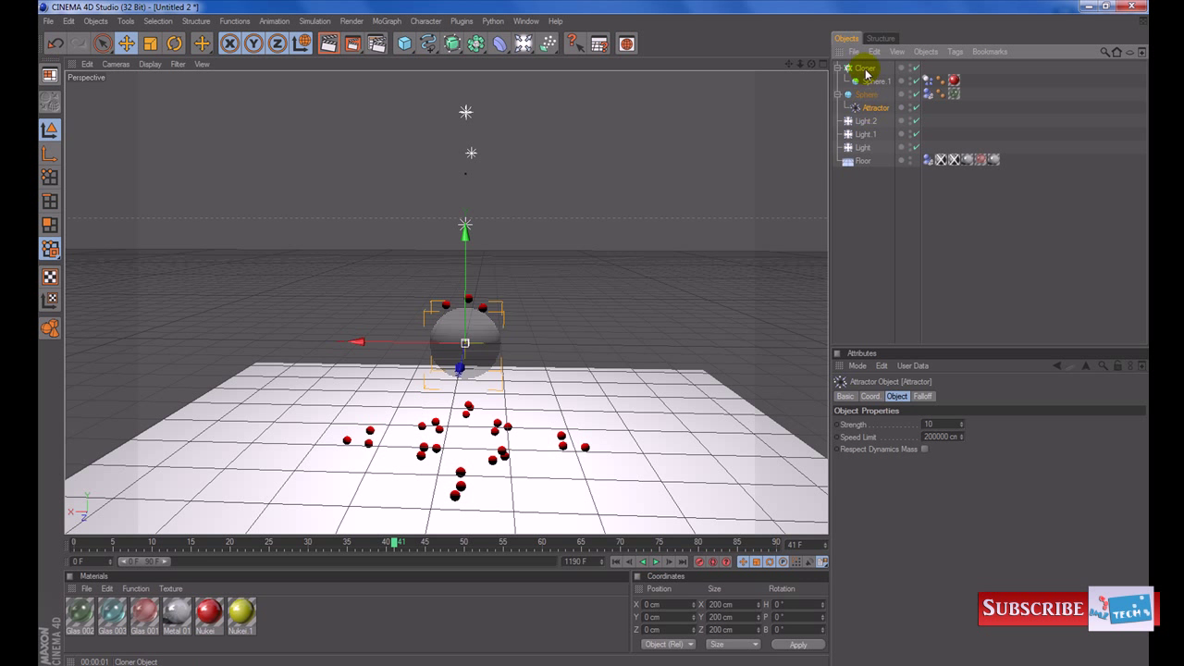
click(866, 94)
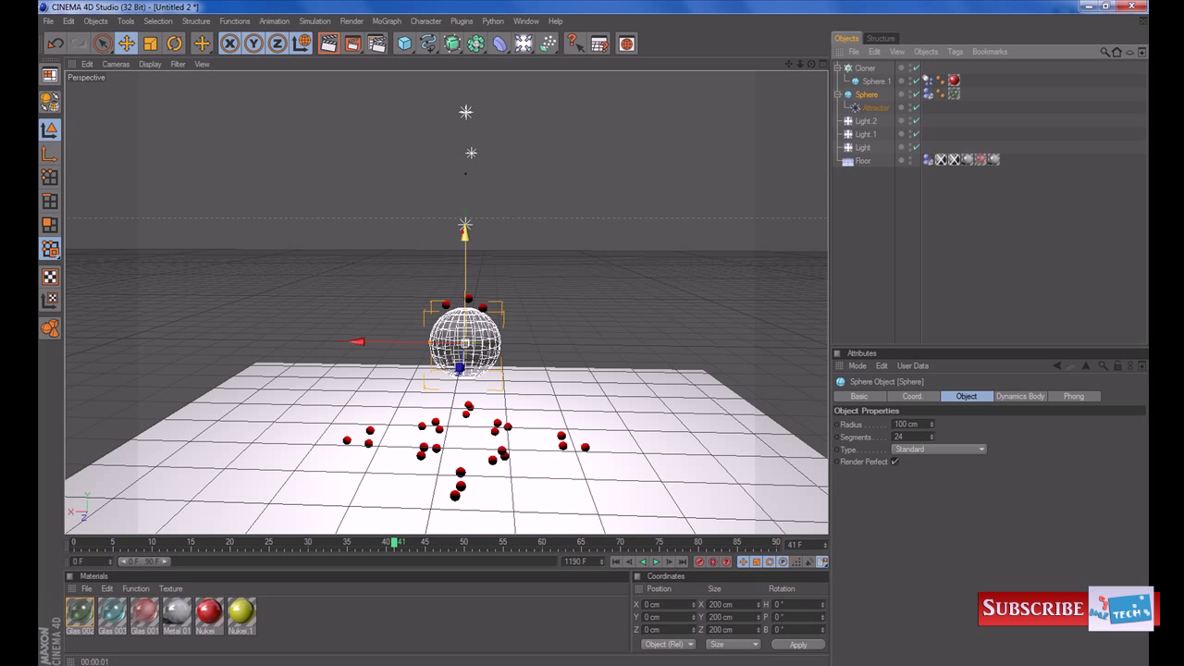
drag(463, 347, 462, 212)
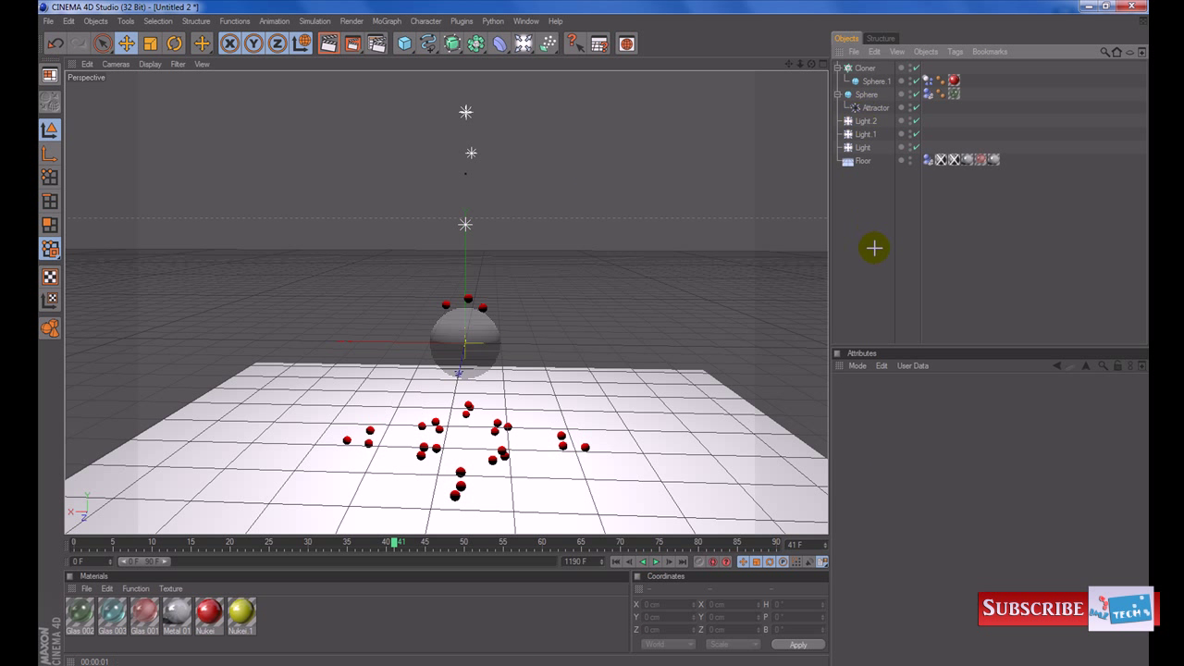
Set Attractor Strength to 15000, then rewind and play the attraction animation.
click(657, 562)
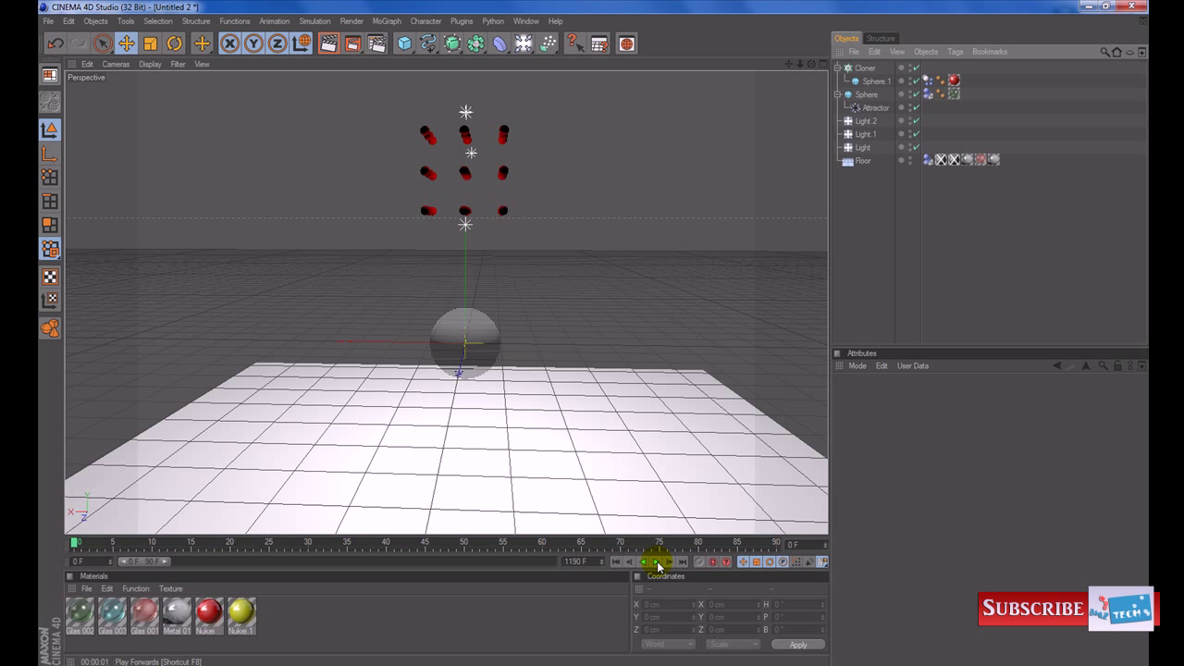
click(657, 562)
text(1)
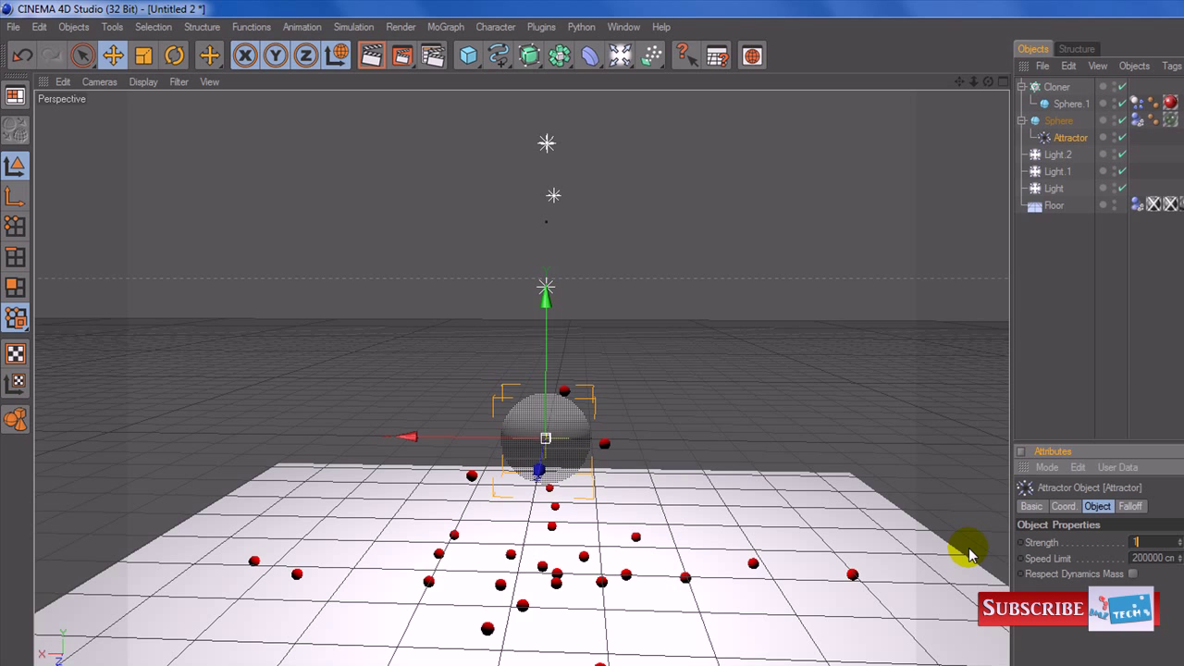
text(5000)
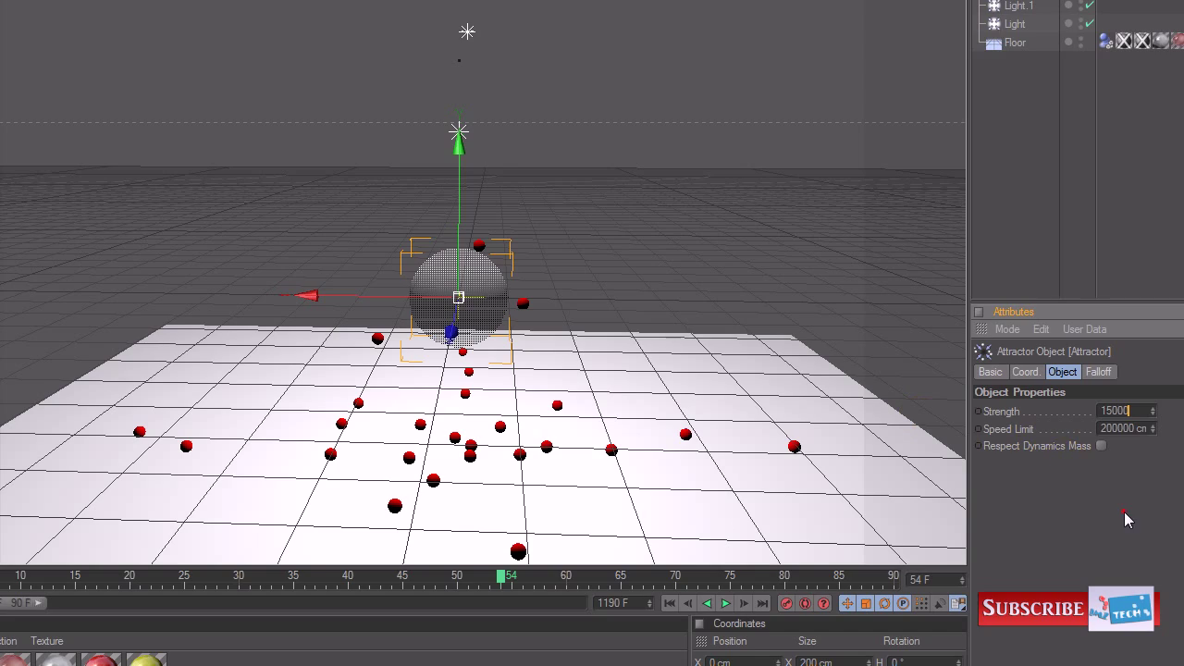
click(726, 603)
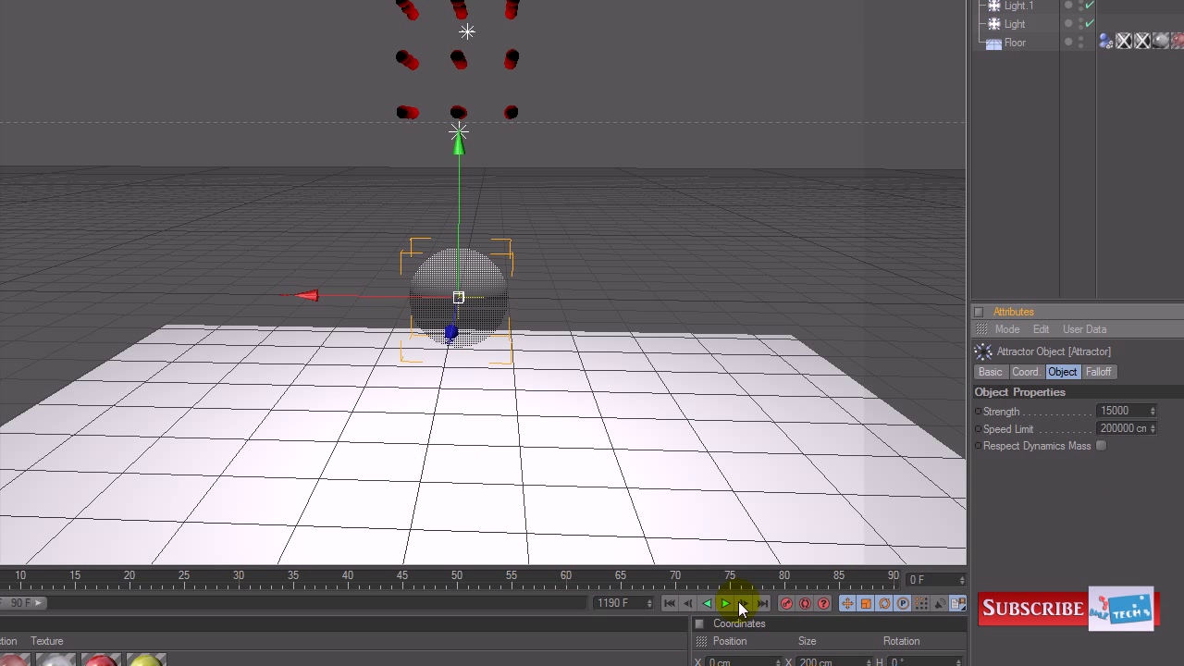
click(726, 603)
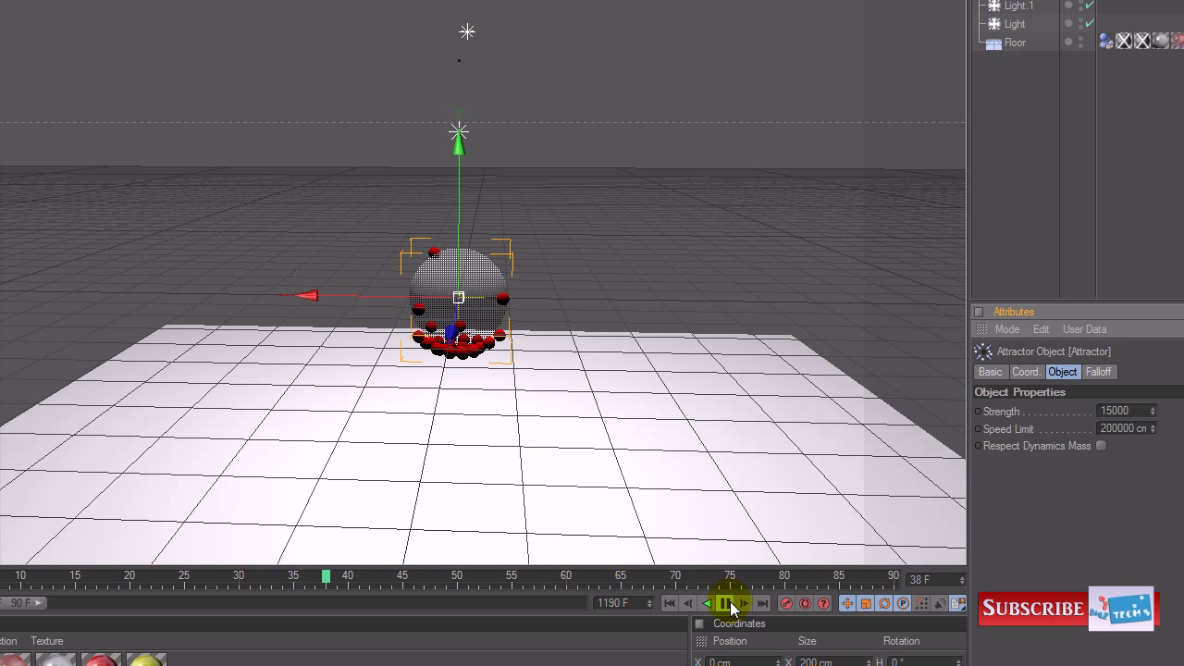
click(730, 603)
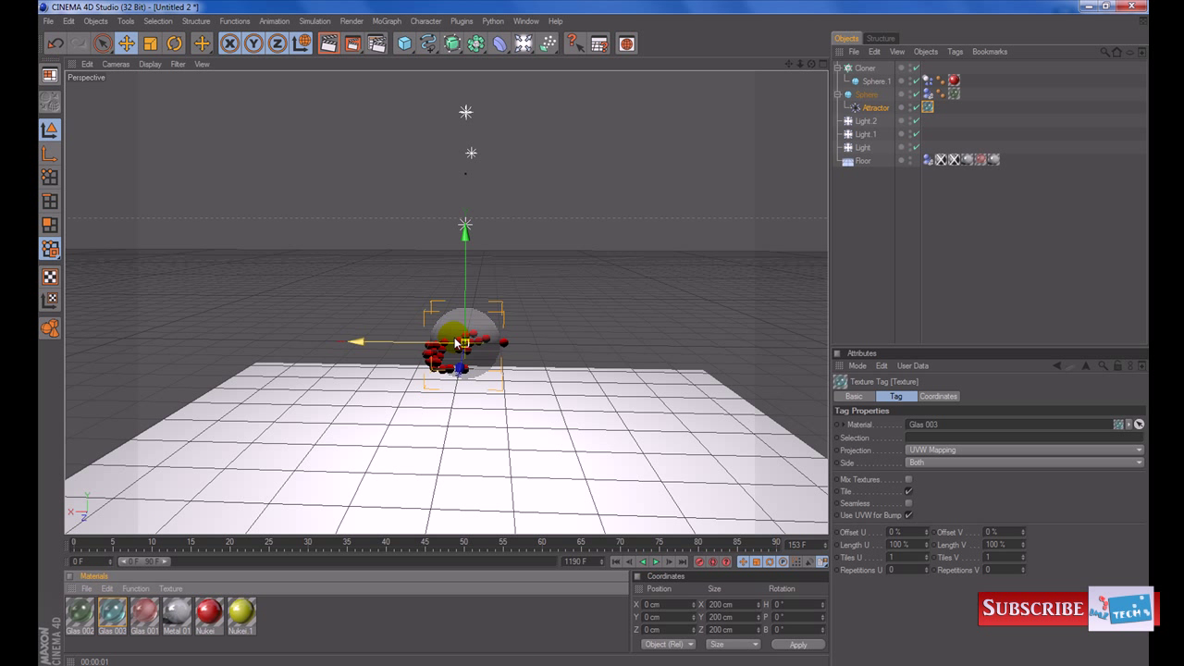
Apply the Glas 003 material to the Sphere and replay the animation.
click(657, 561)
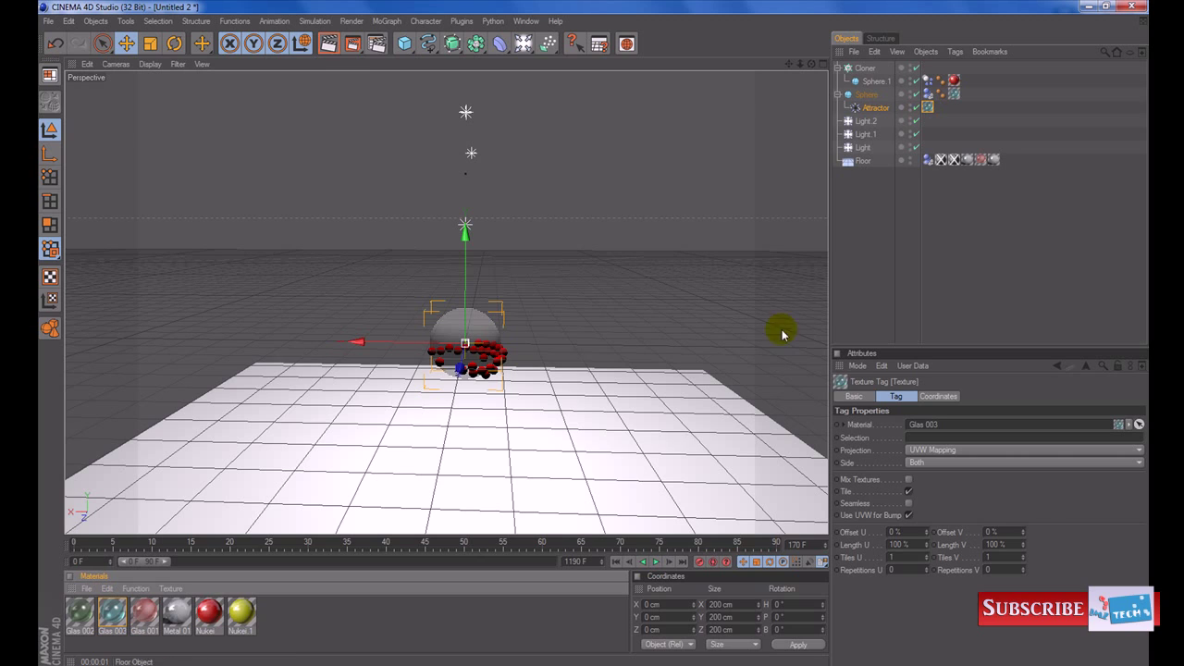
click(330, 44)
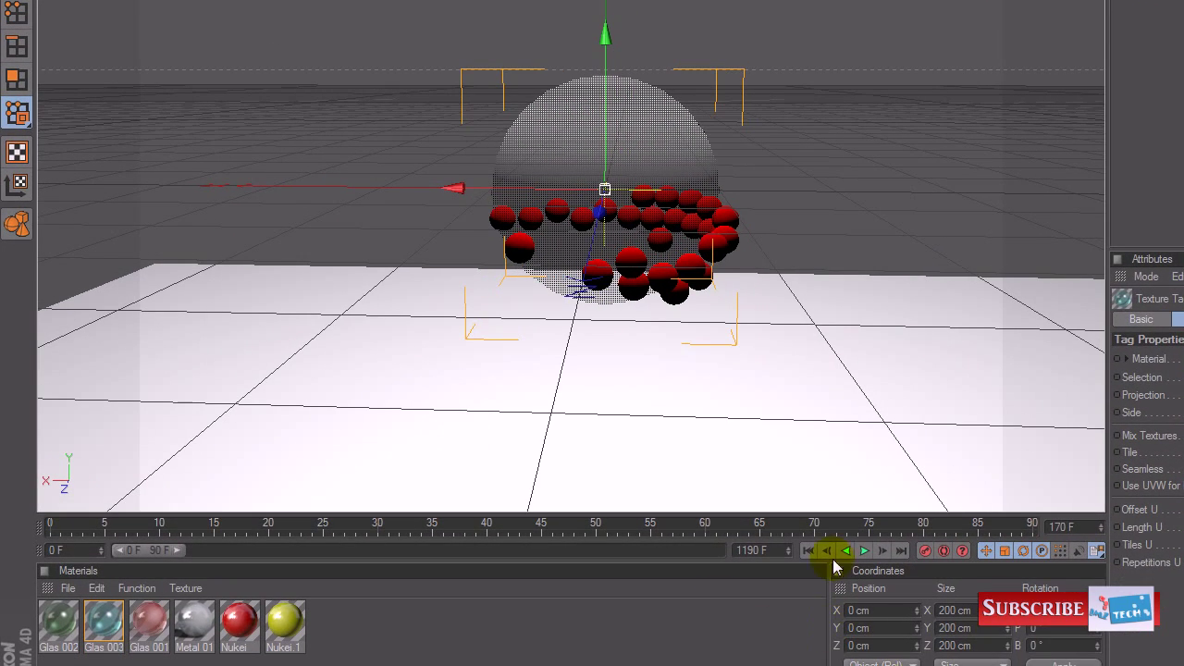
click(864, 551)
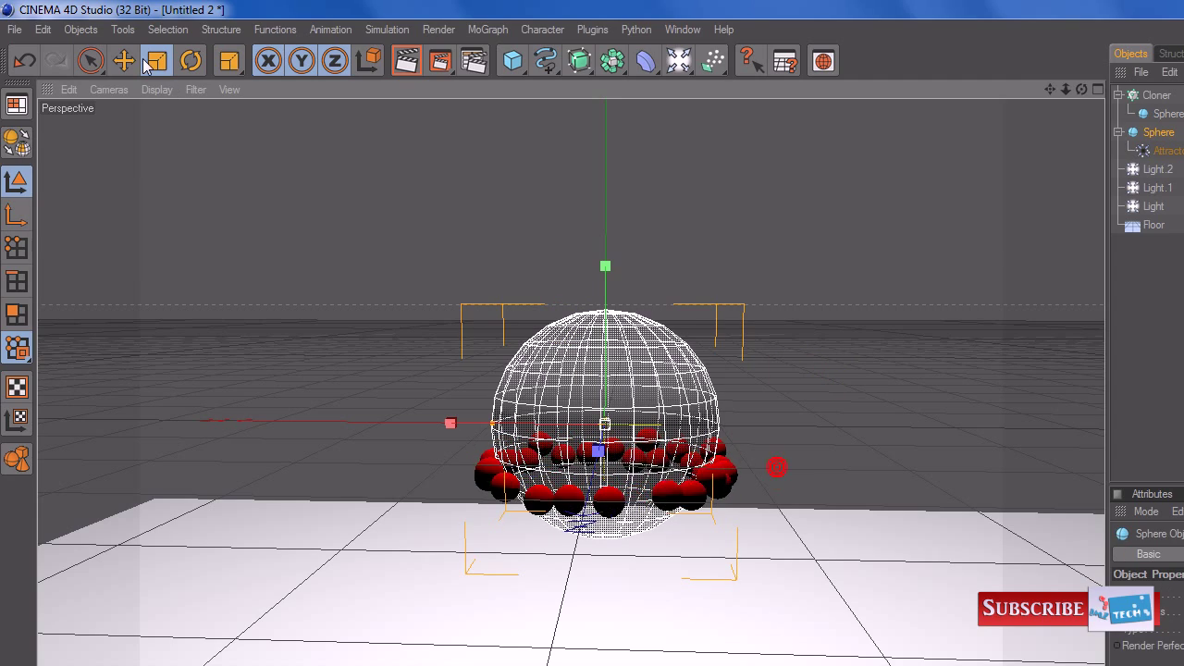
Select the glass Sphere with the Scale tool so its Radius reads 77 cm.
click(123, 60)
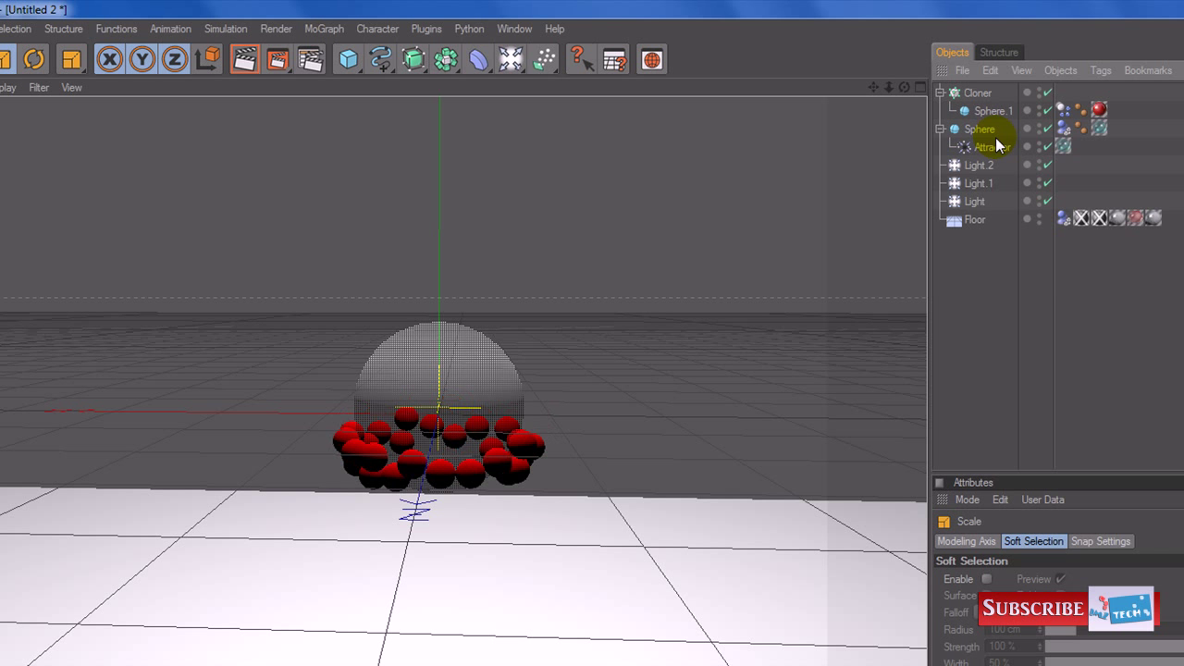
click(980, 129)
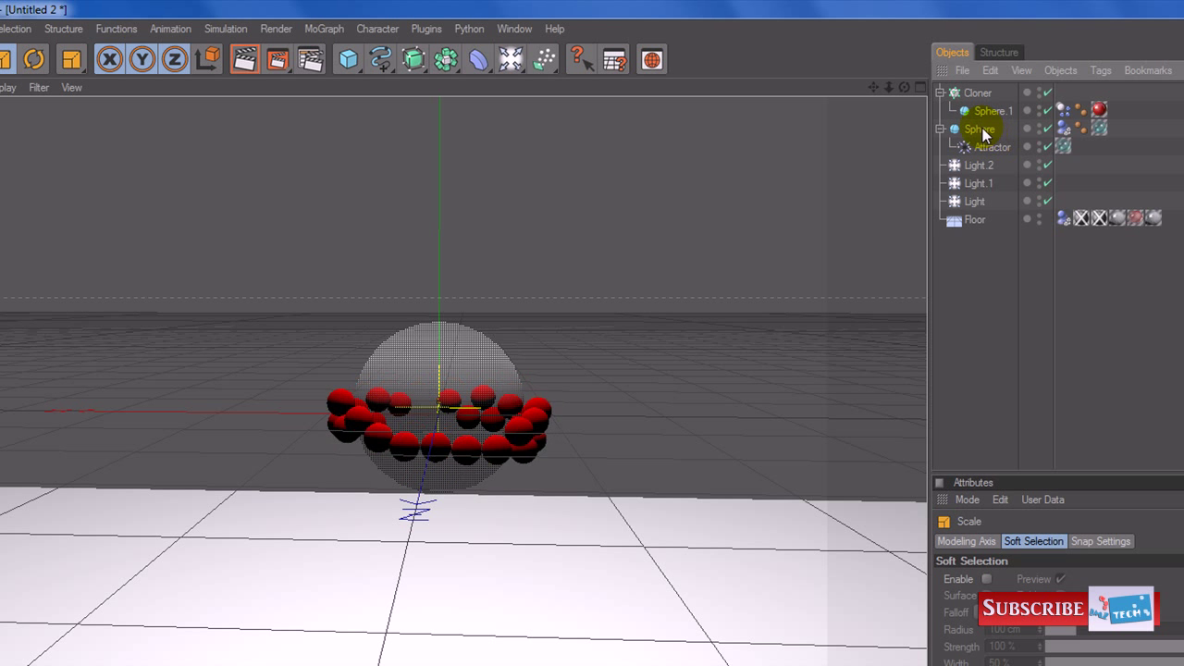
click(978, 128)
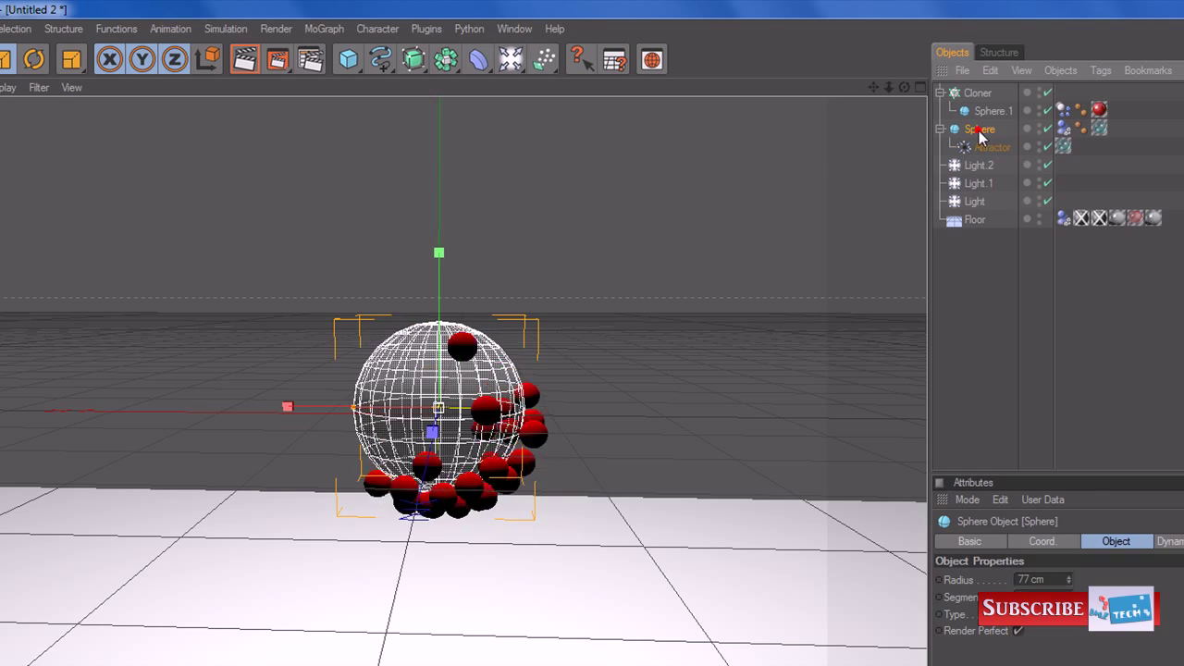
Add a Vibrate tag to the glass Sphere with position and rotation vibration enabled.
right_click(980, 129)
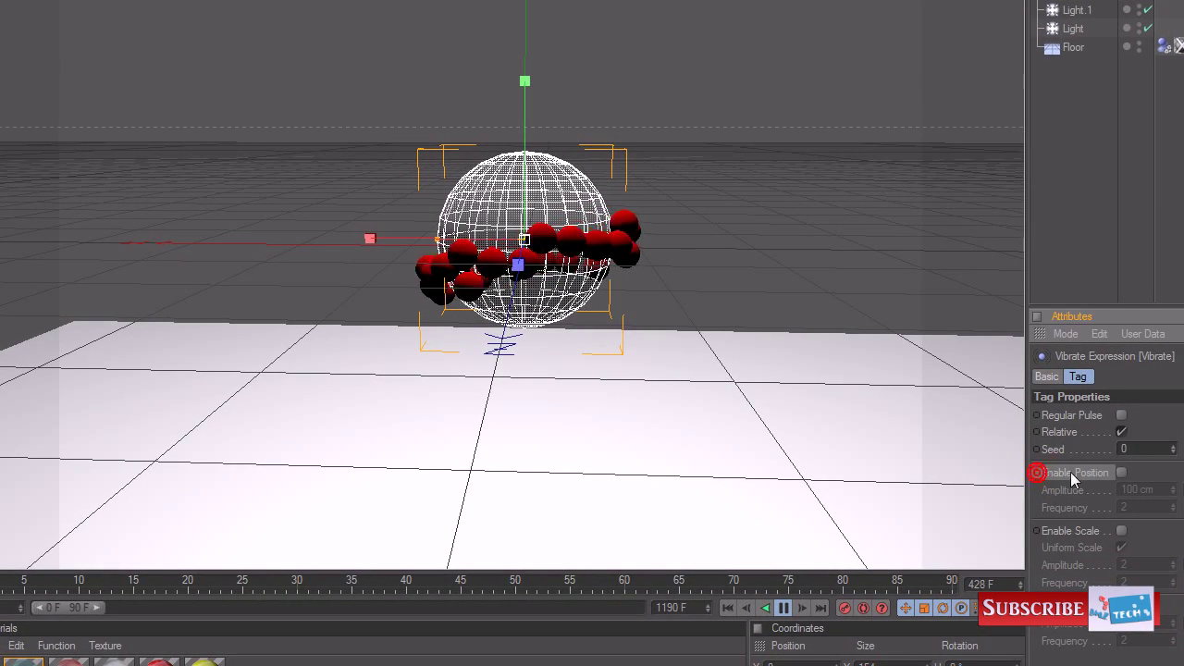
click(1122, 472)
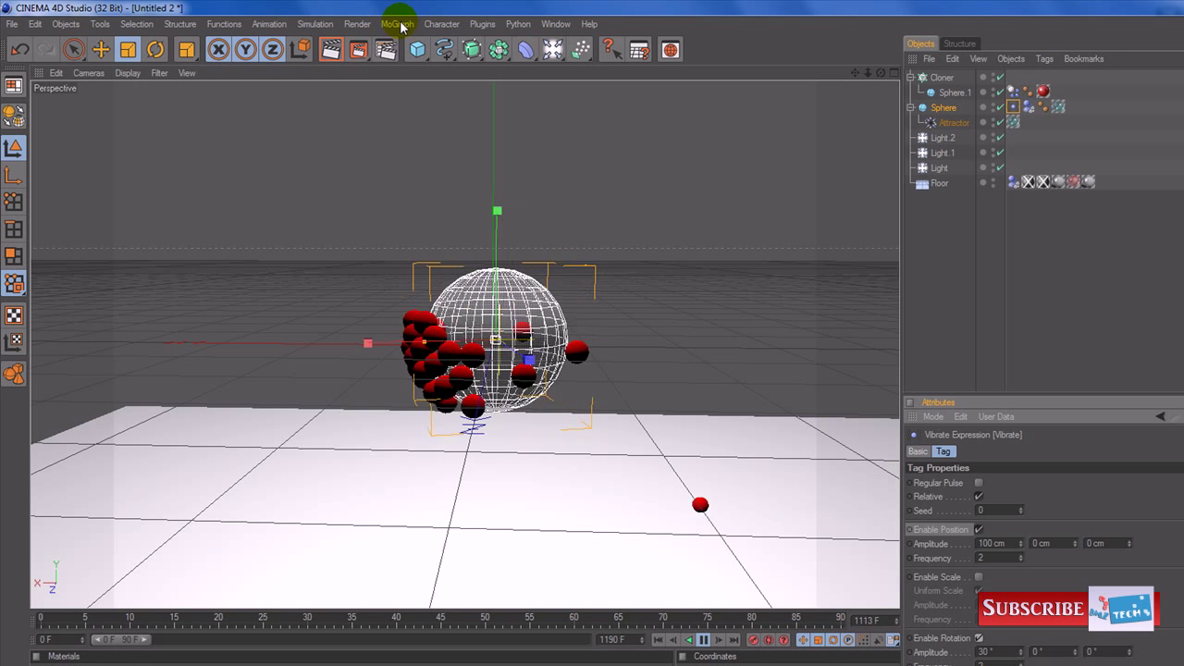
Add a MoText reading '1' under the Sphere, then rewind and play.
click(397, 23)
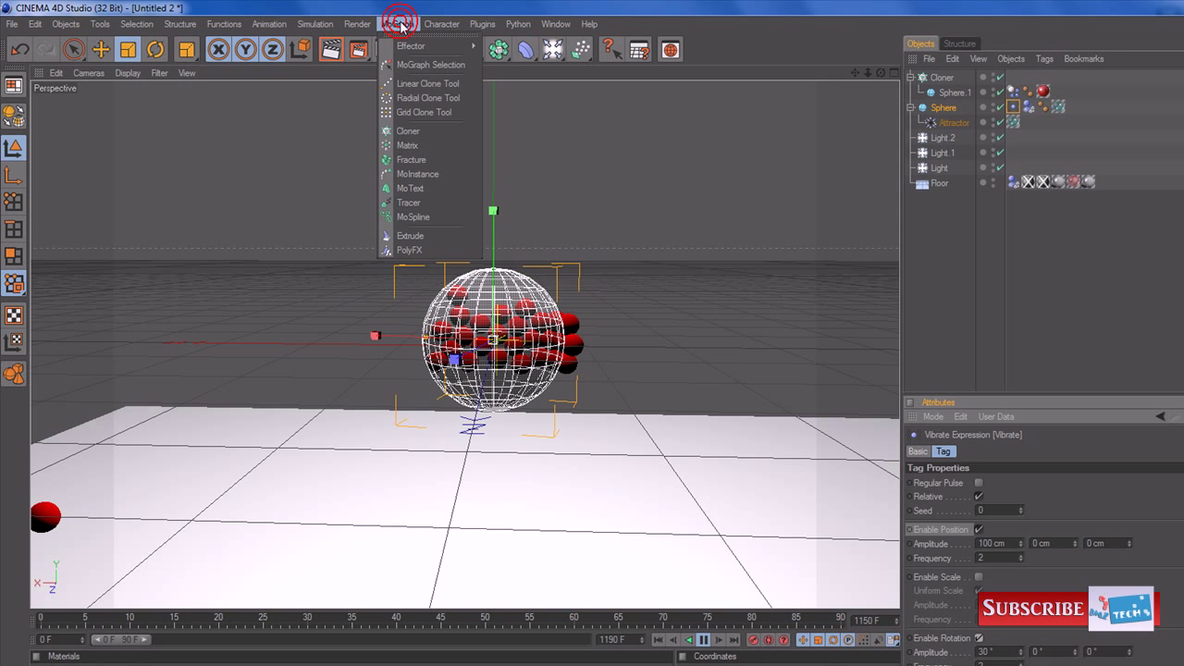
mouse_move(418, 174)
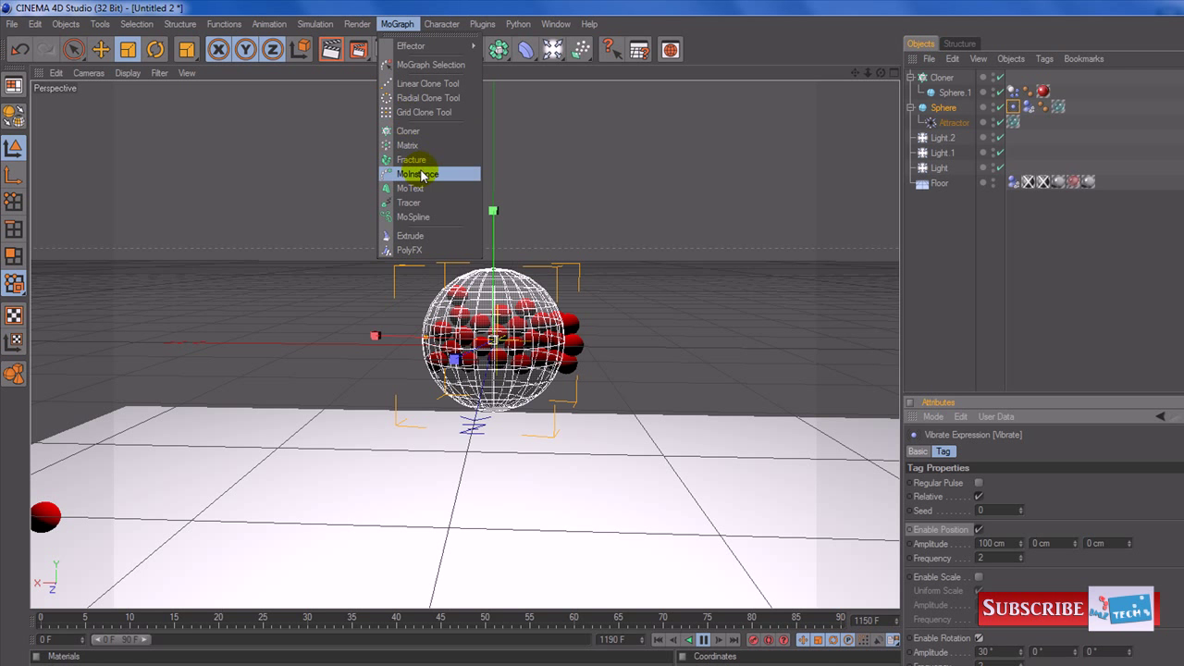
click(410, 188)
text(1)
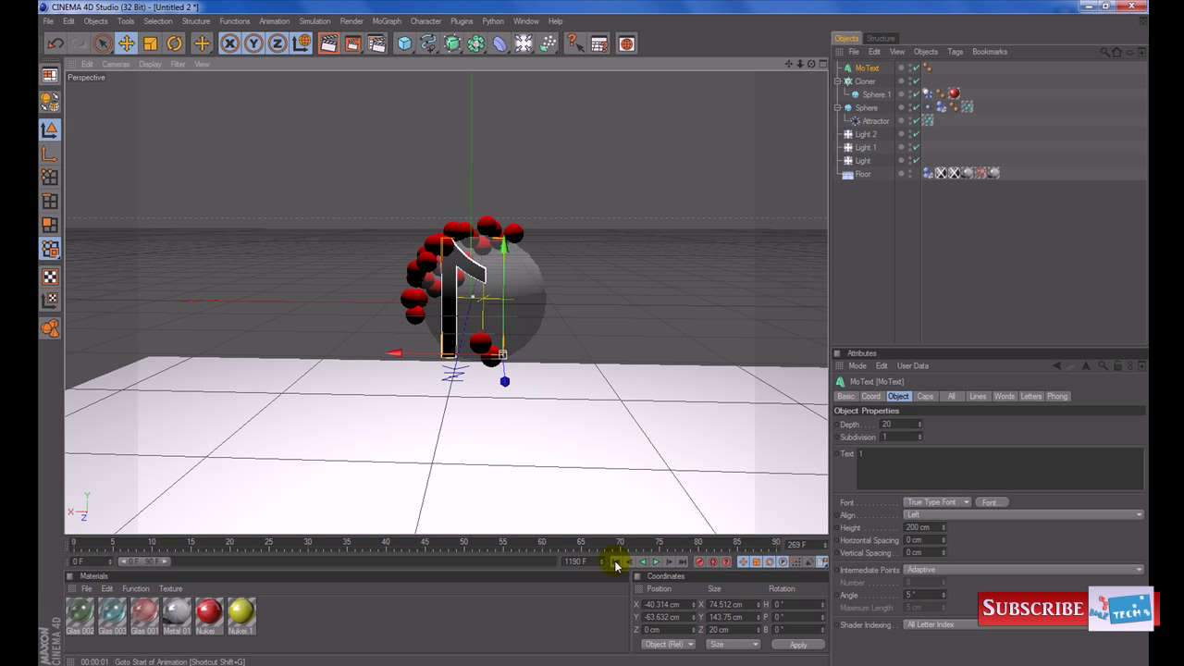
click(615, 562)
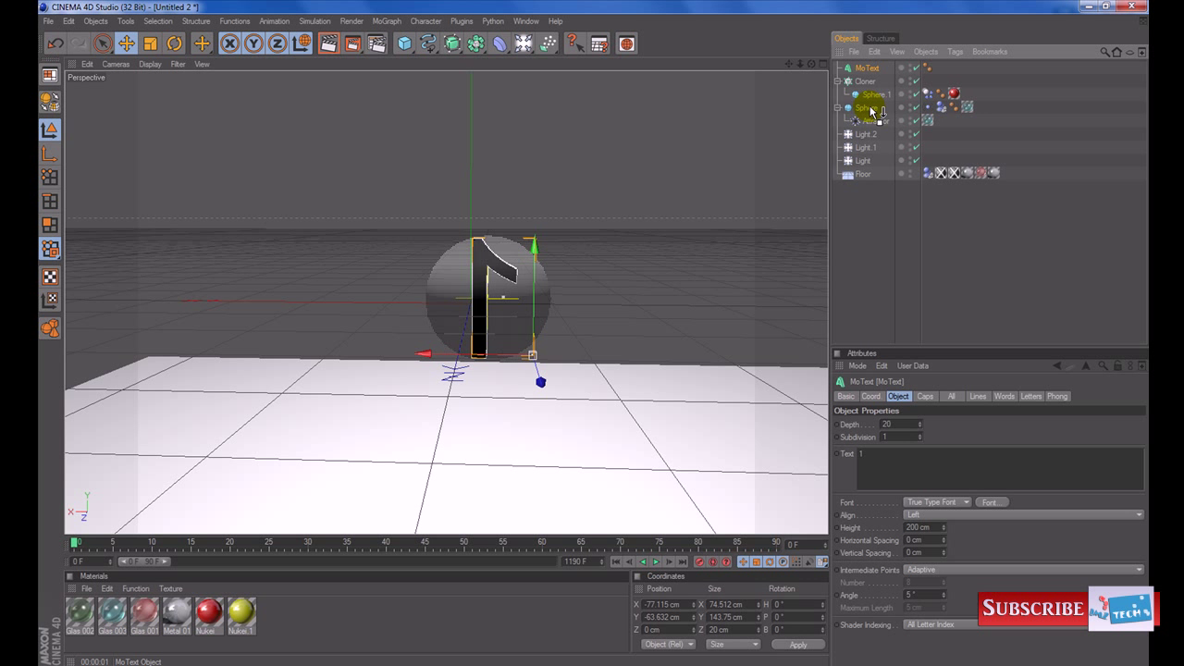
click(655, 561)
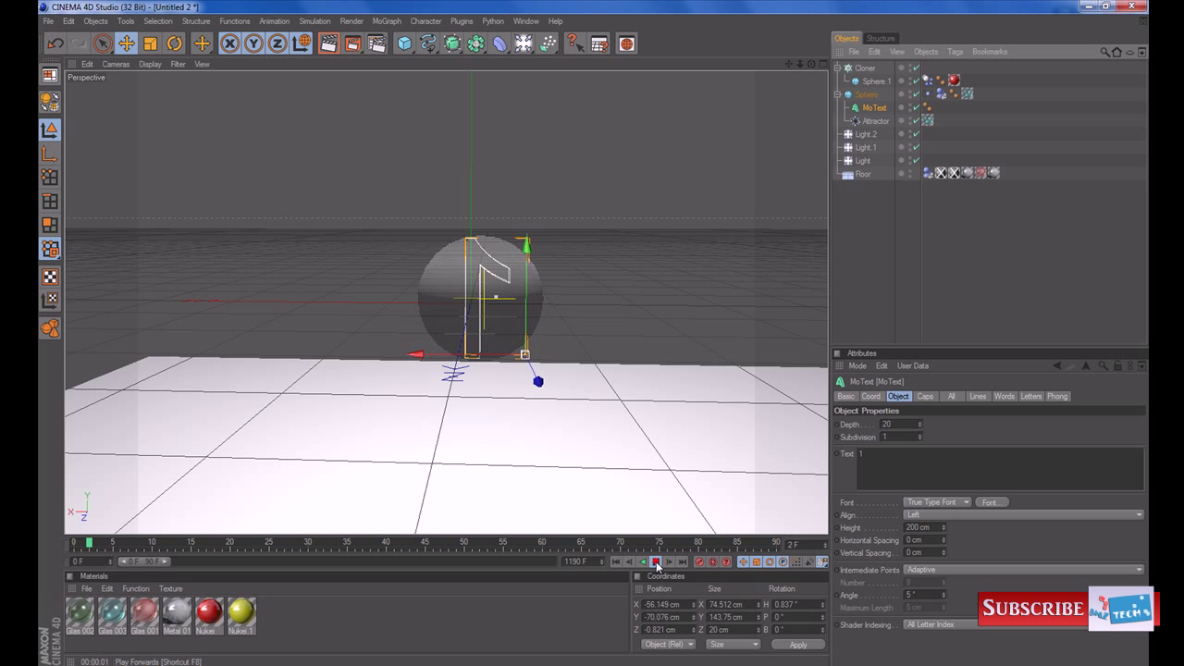
click(655, 561)
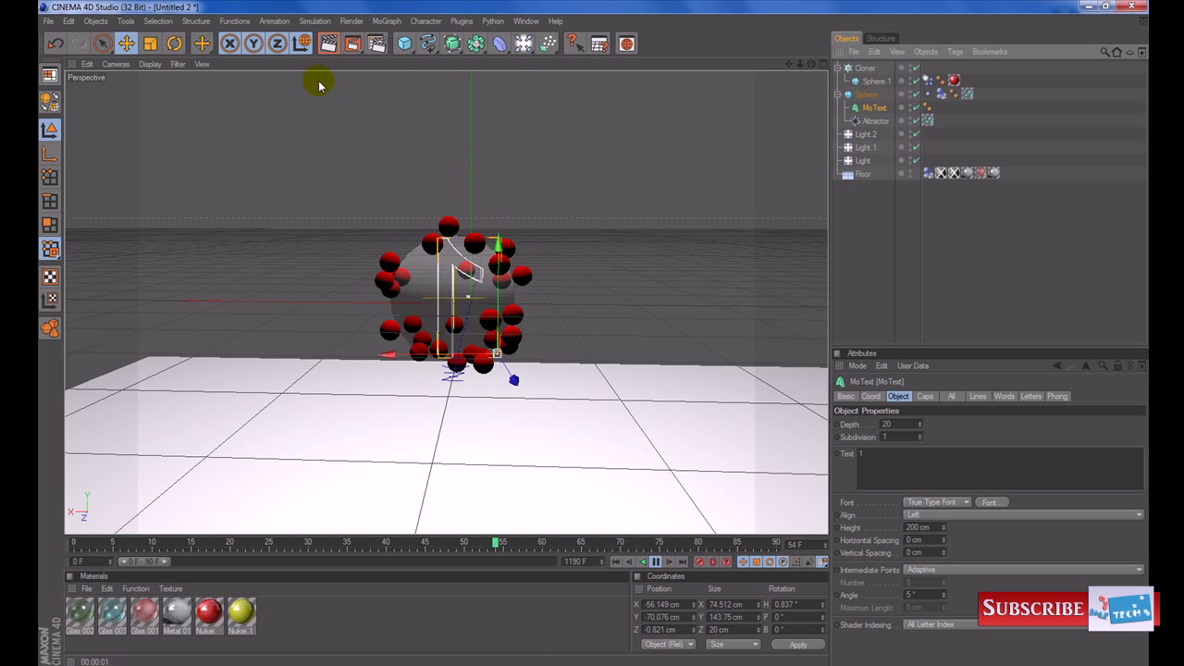
click(329, 44)
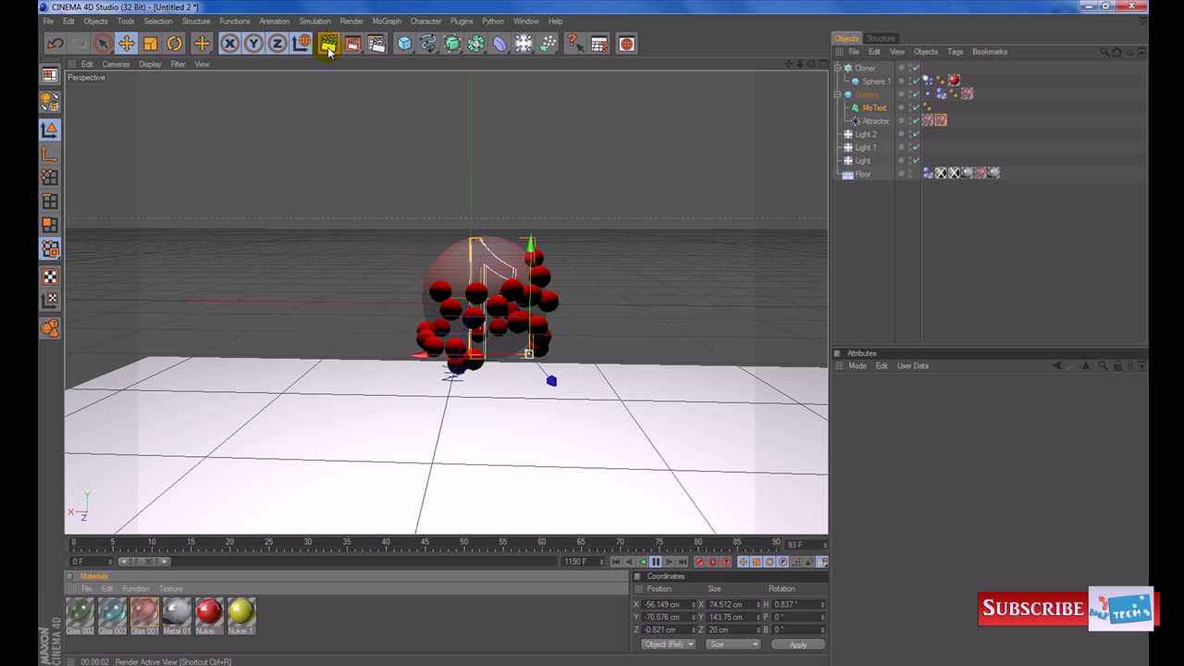
Render the active view, then play the timeline past frame 313.
click(328, 44)
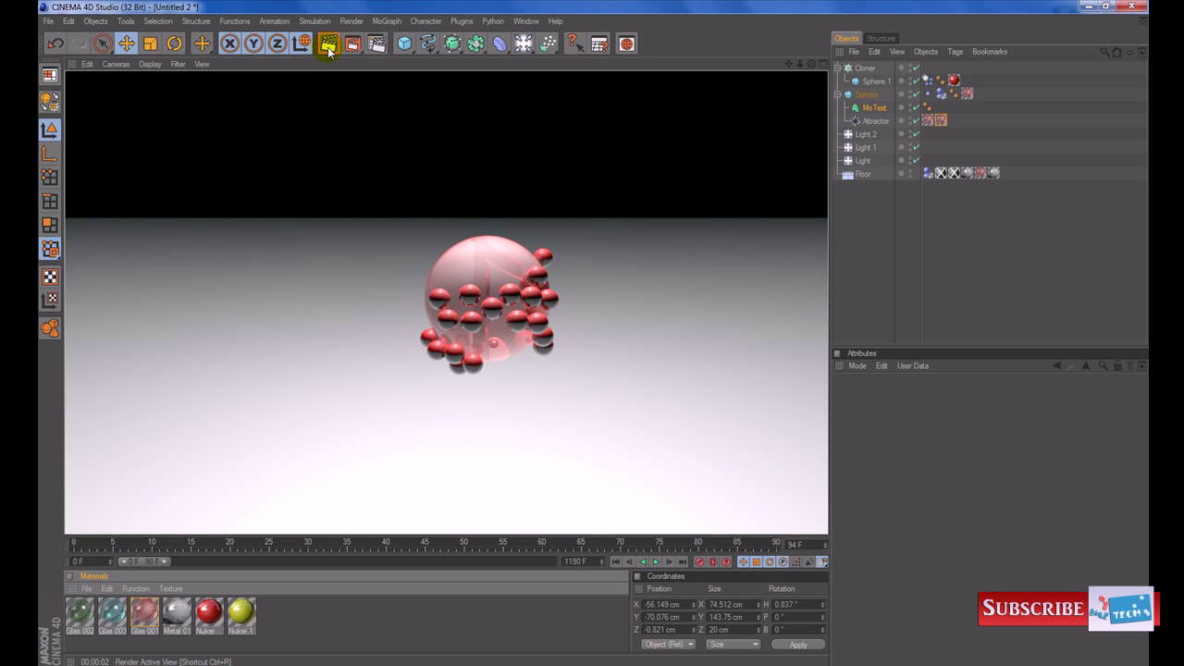
click(656, 560)
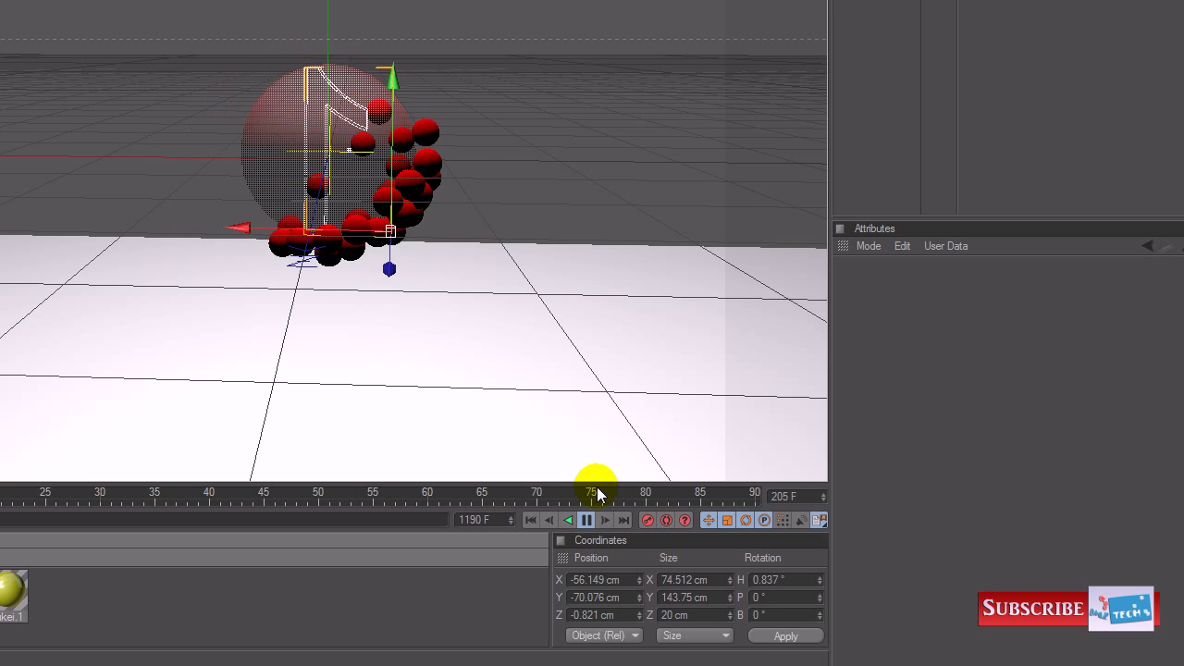
click(586, 520)
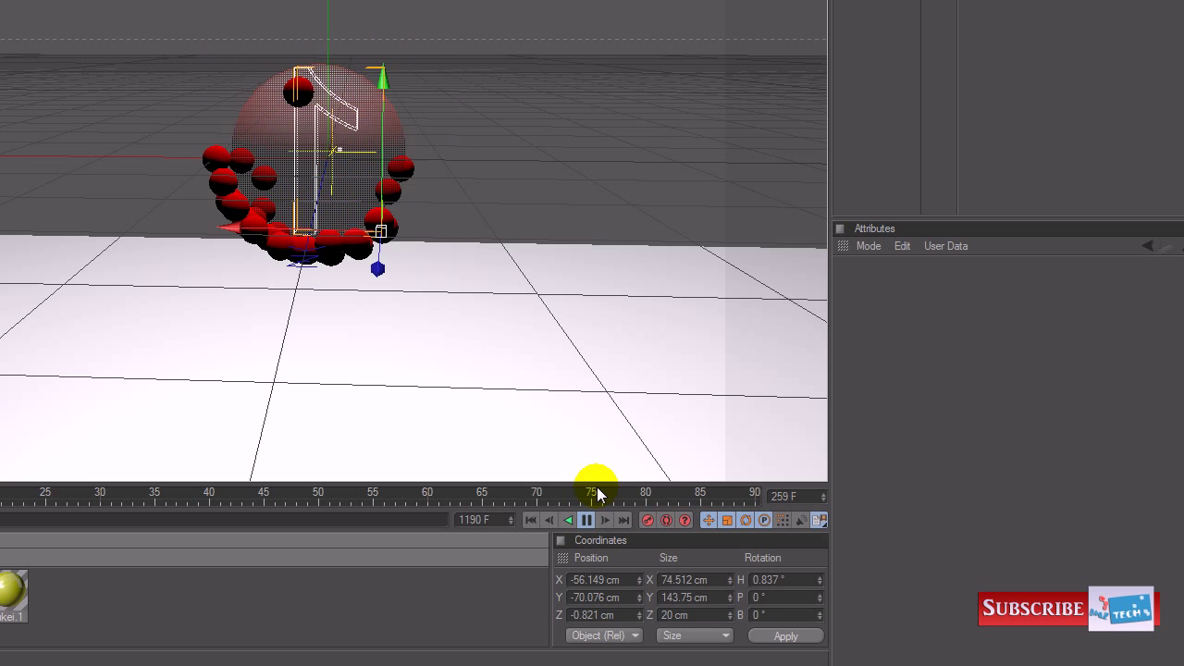
click(586, 519)
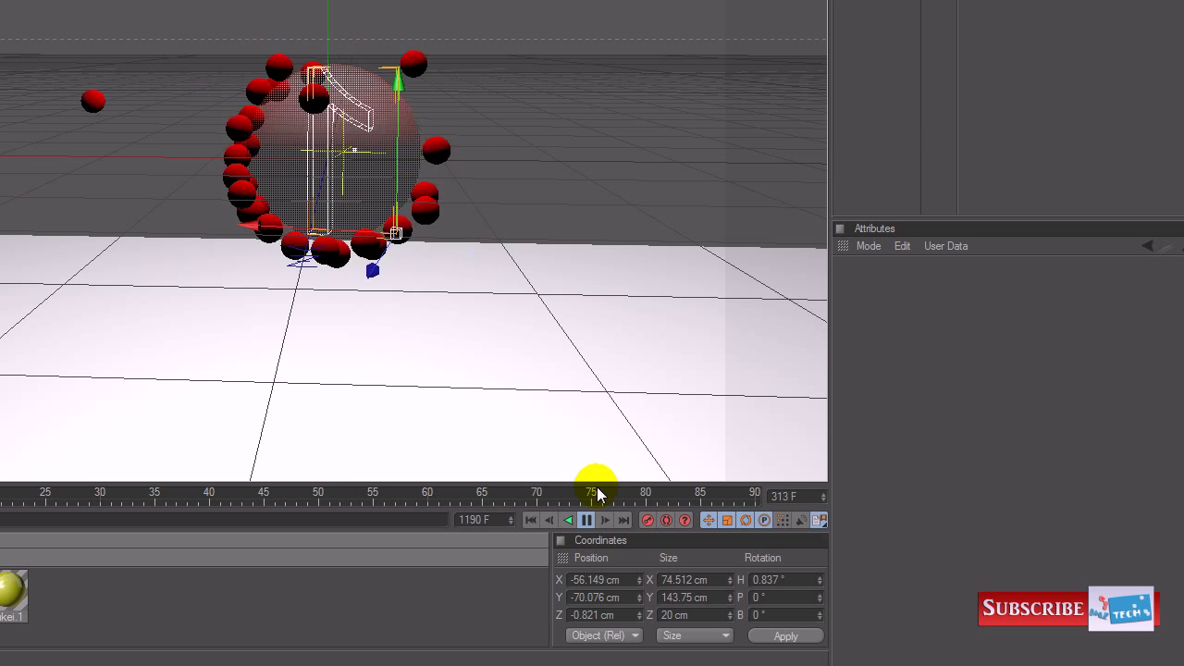